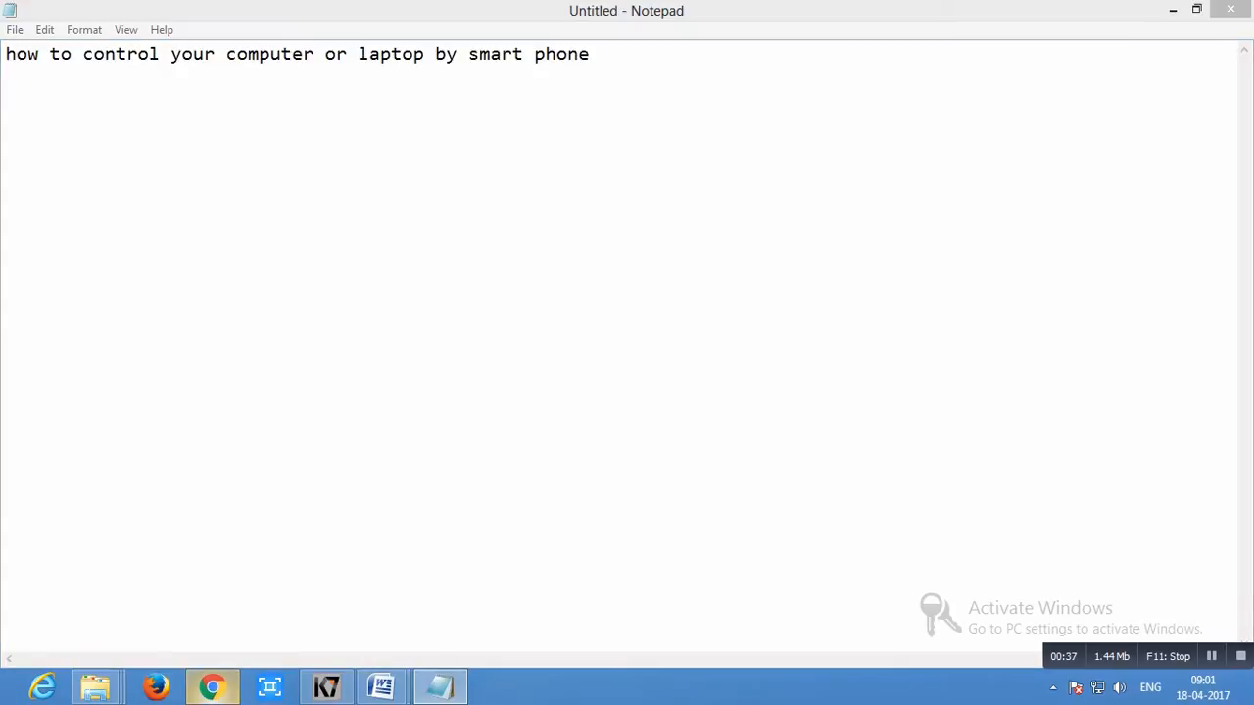
Switch from Notepad to Google Chrome showing the Google home page.
click(212, 686)
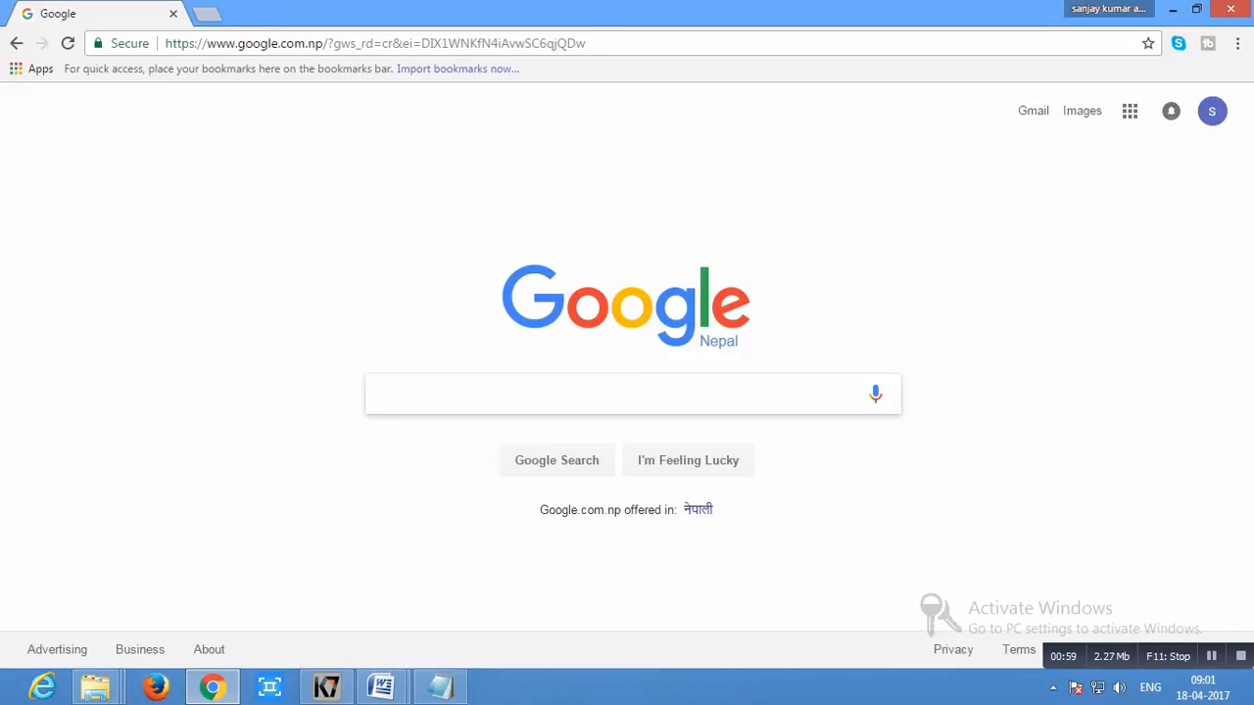
Search Google for 'chrome remote desktop' and go to its Chrome Web Store listing.
text(ch)
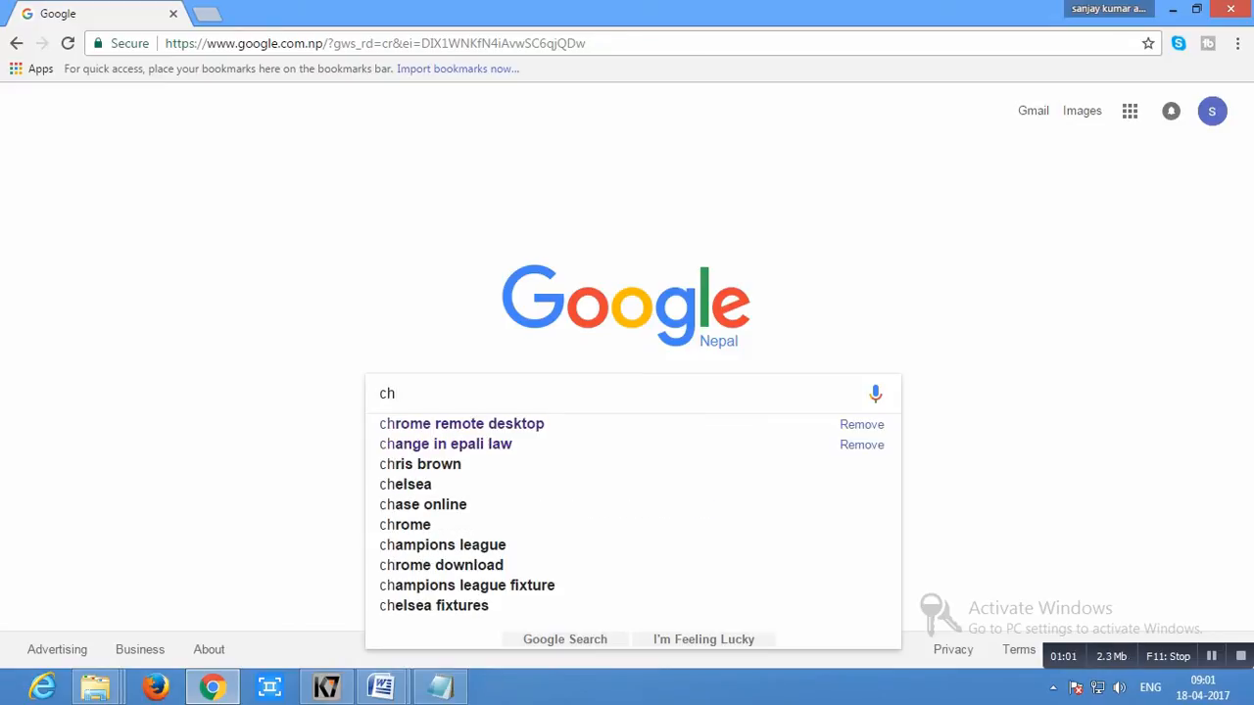
click(463, 423)
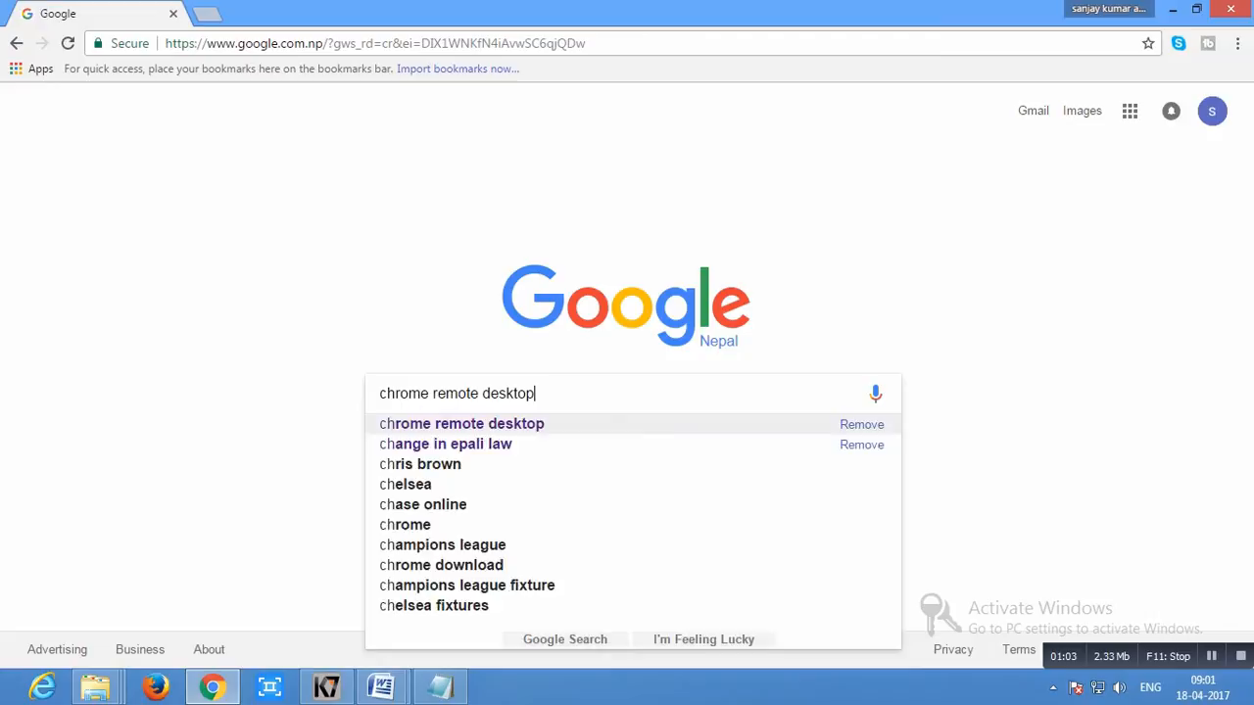
click(462, 424)
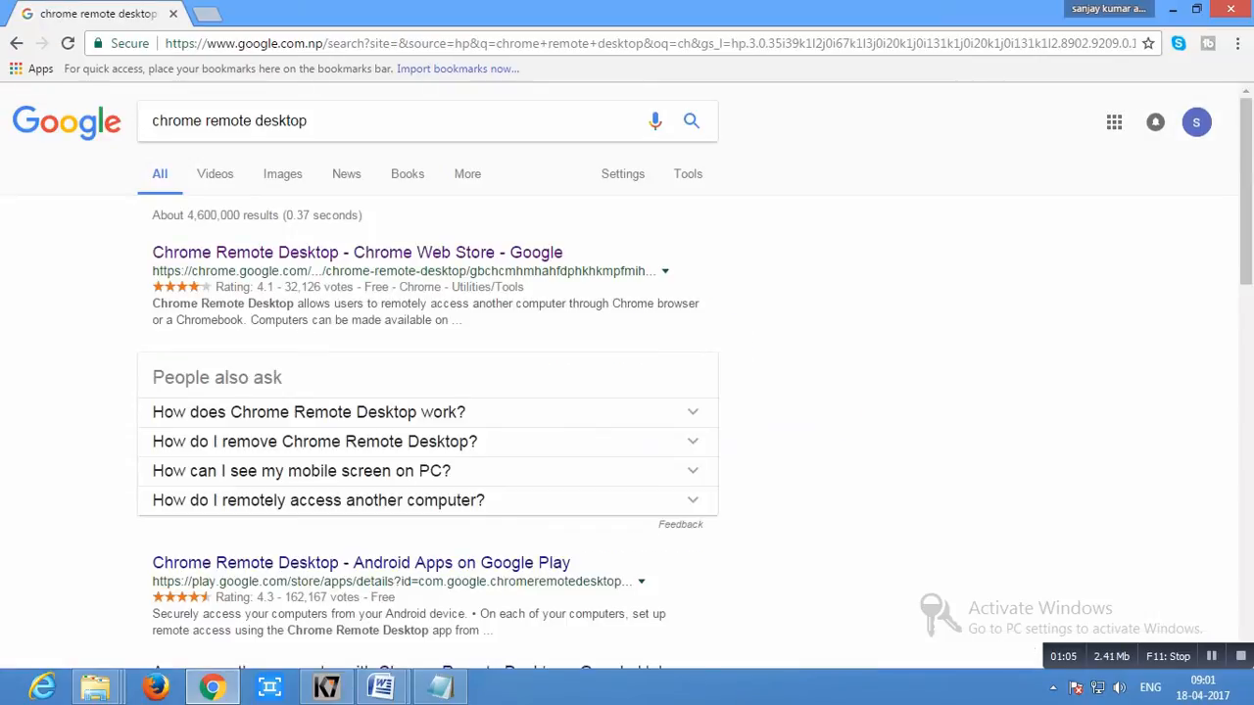
mouse_move(356, 251)
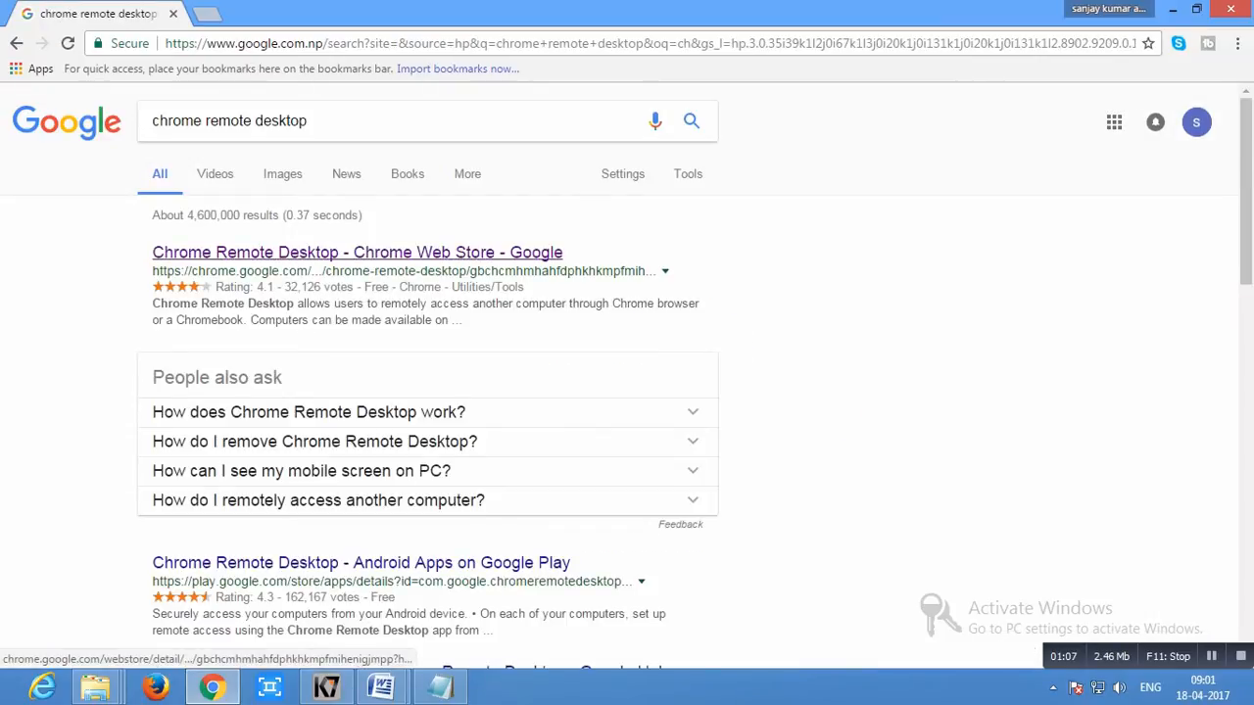
click(357, 250)
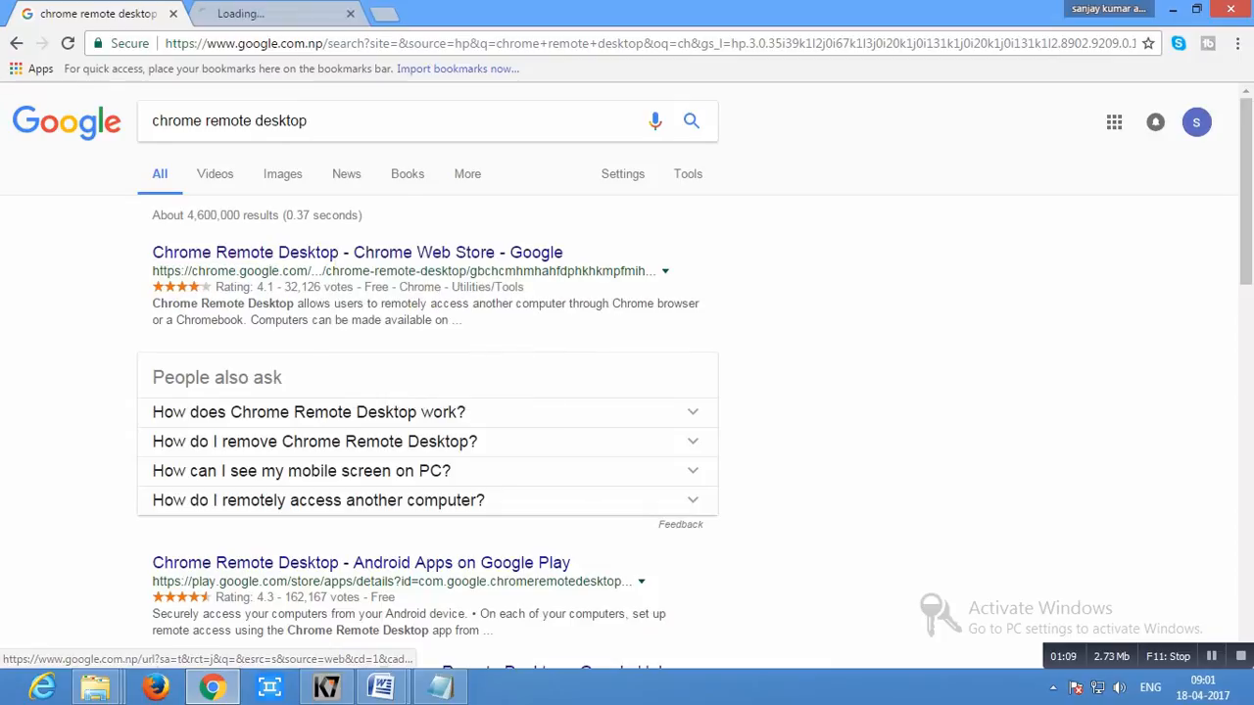
click(356, 250)
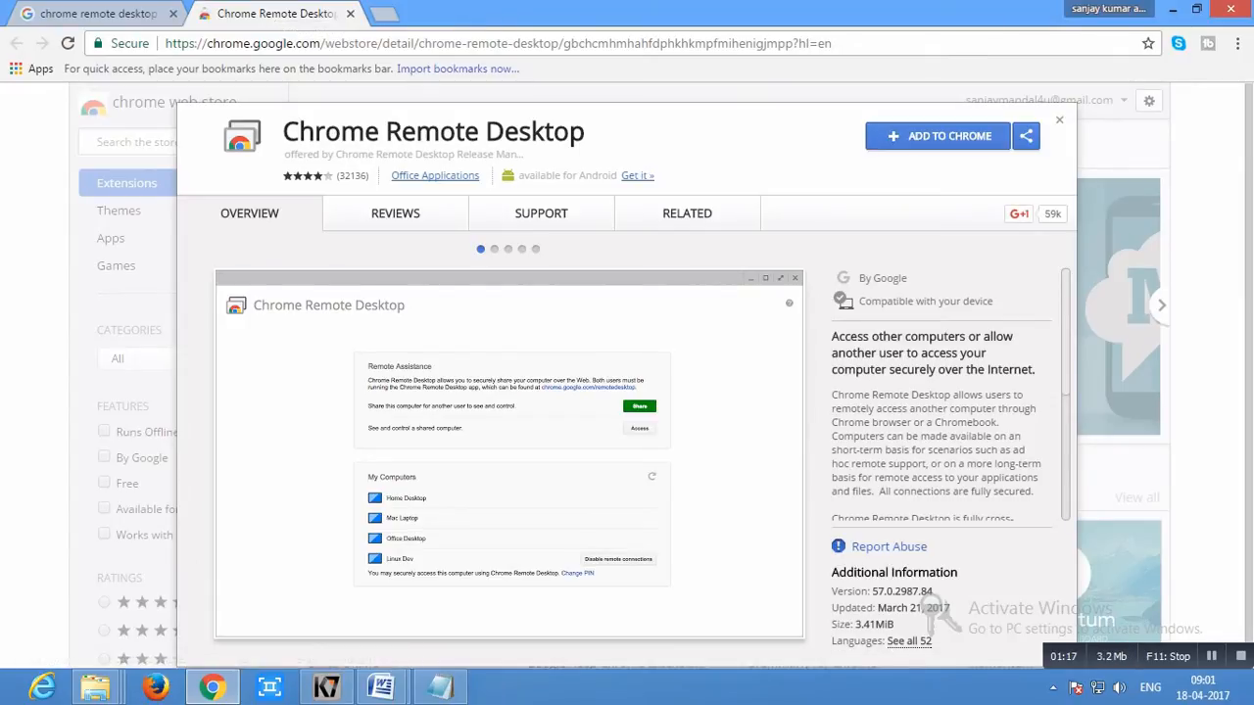
Browse the listing screenshots, then add Chrome Remote Desktop to Chrome and confirm.
click(639, 406)
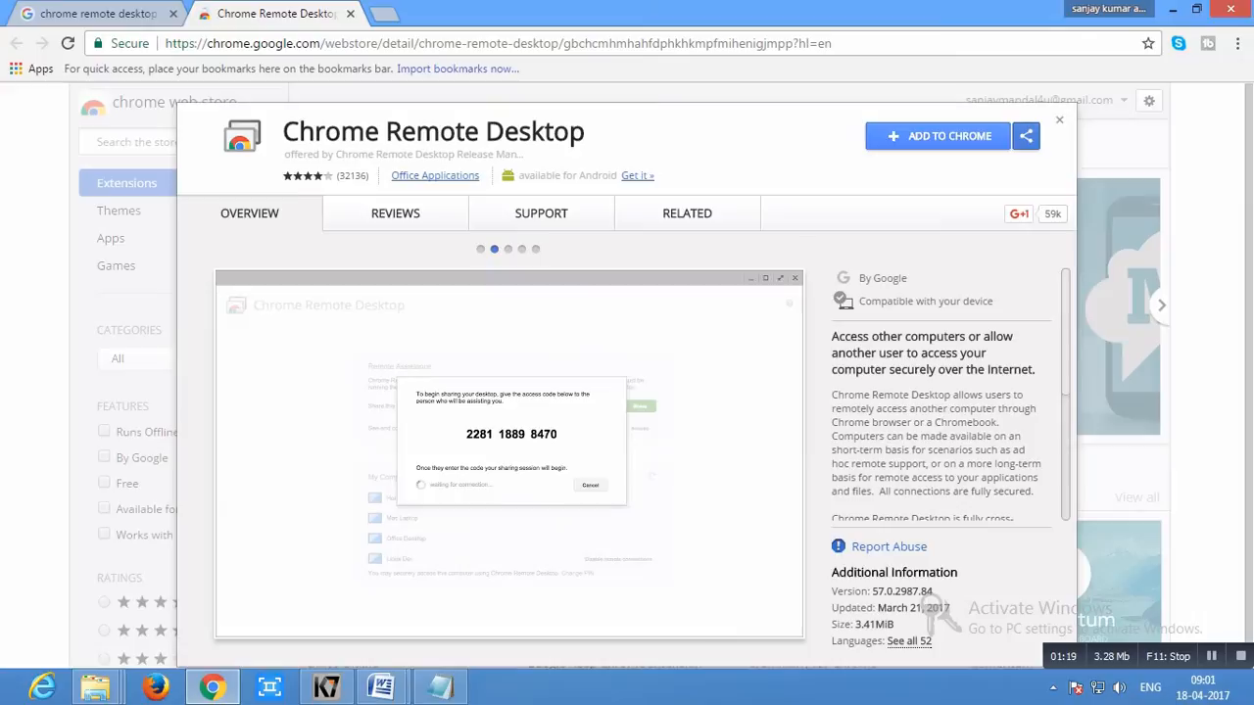
click(937, 137)
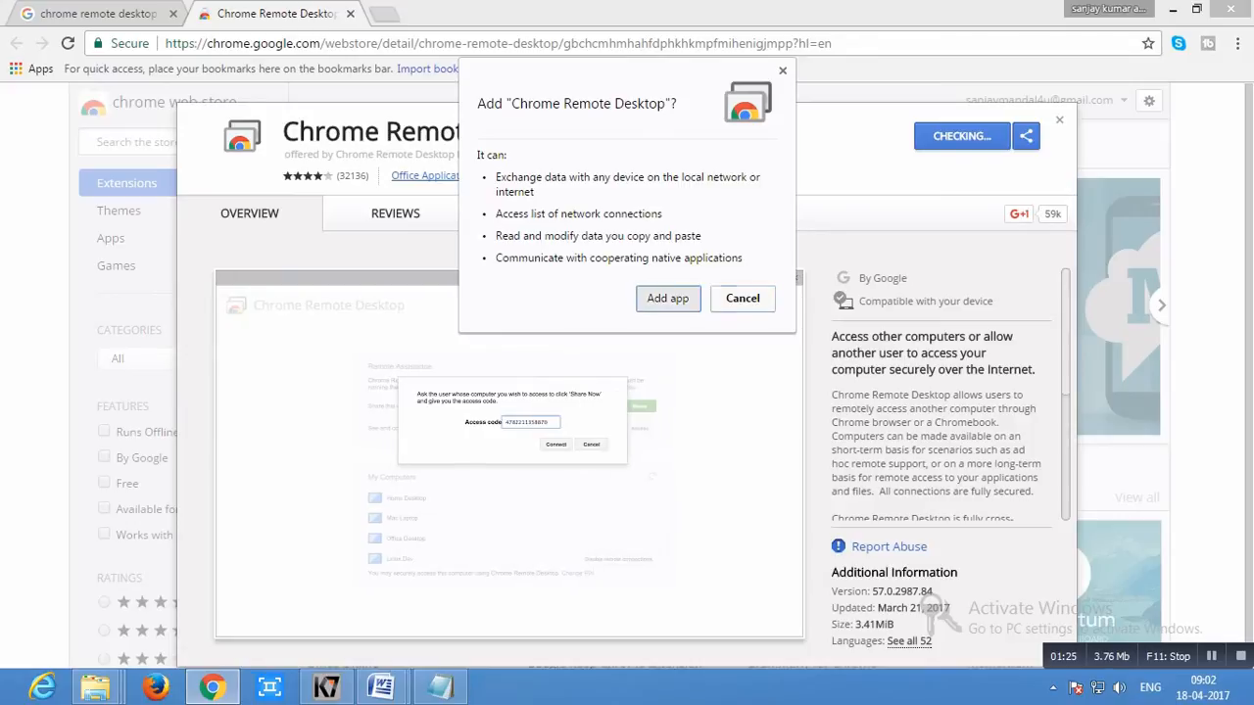
click(740, 298)
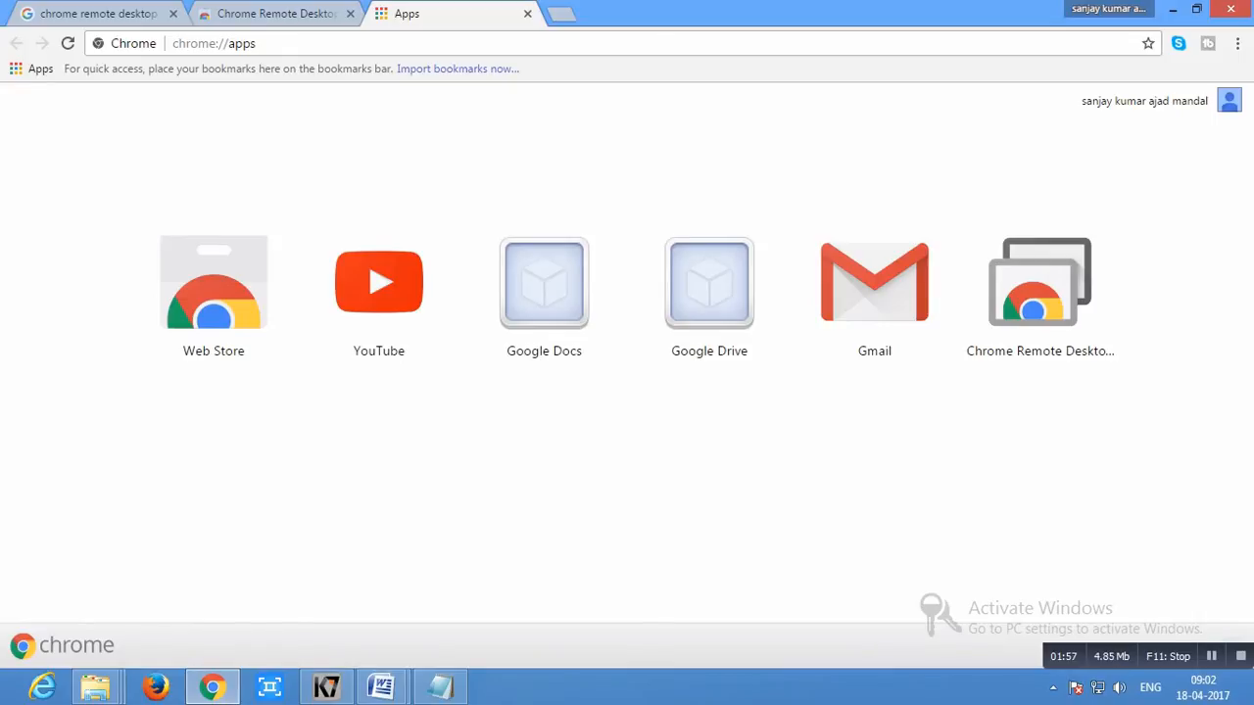
From chrome://apps go to the Web Store, view the Dictanote listing and return to the store home.
click(214, 282)
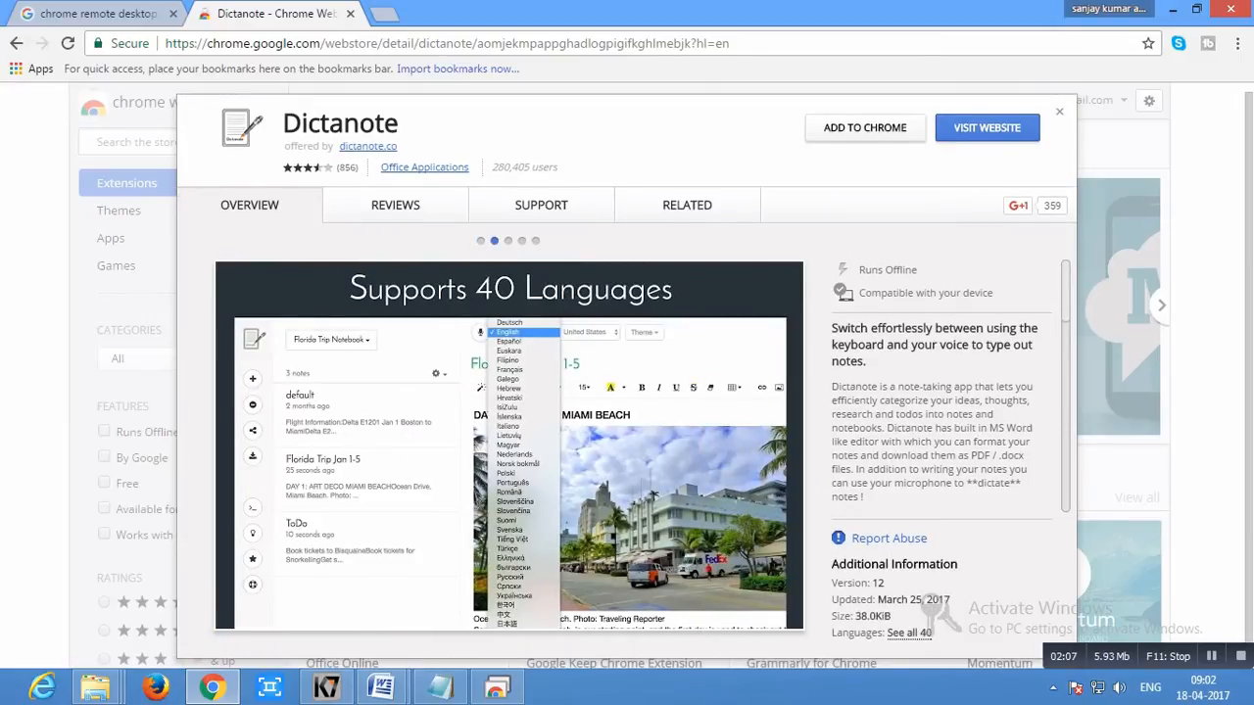
double_click(891, 600)
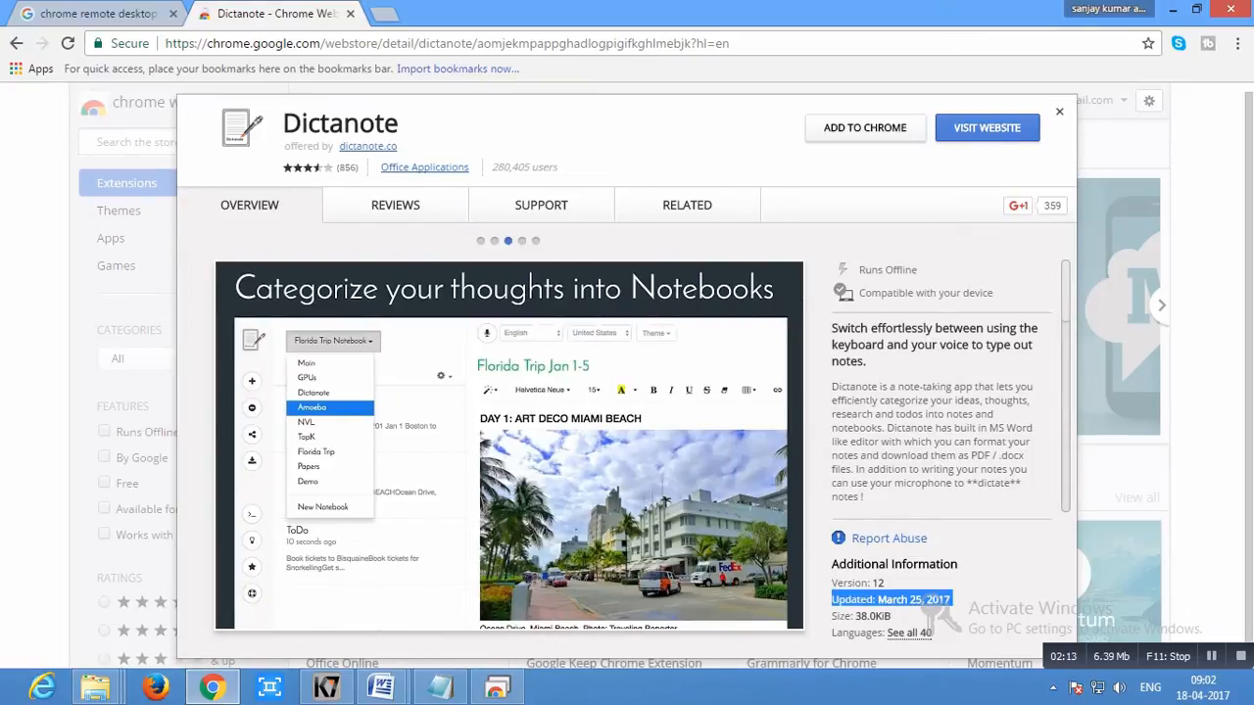
click(1057, 110)
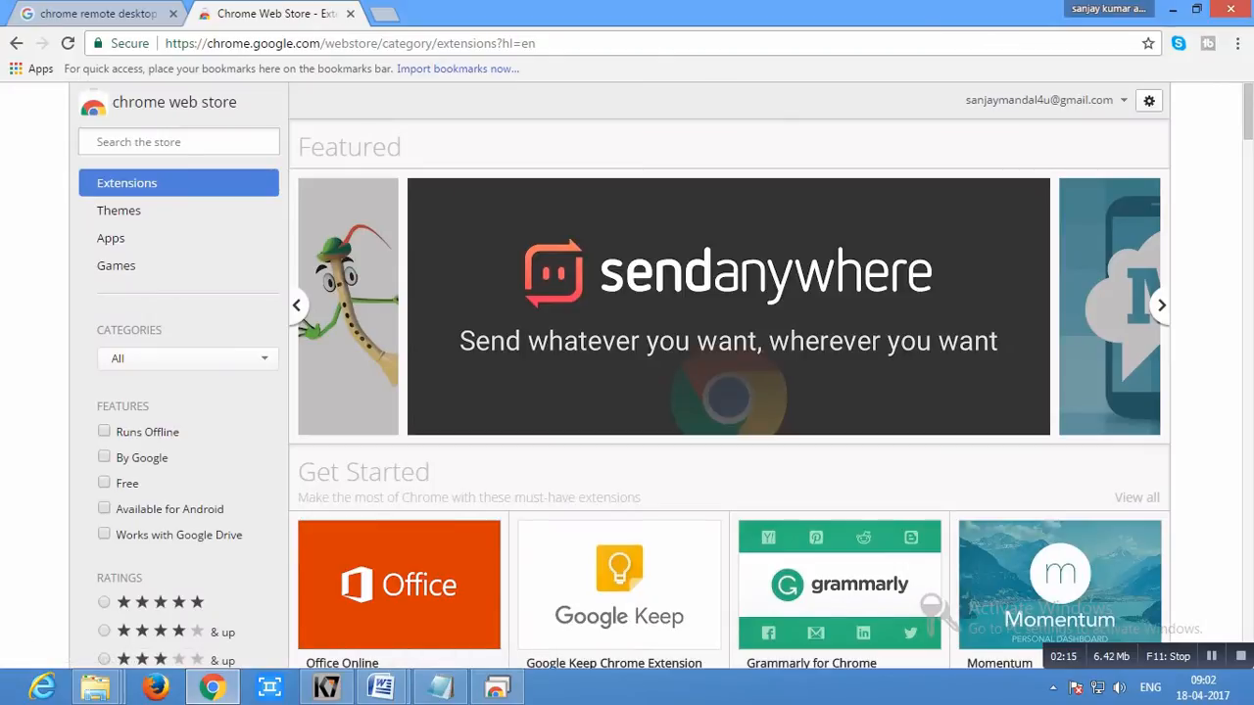
Via Settings > Extensions confirm Chrome Remote Desktop is installed and view it in the store.
click(1238, 43)
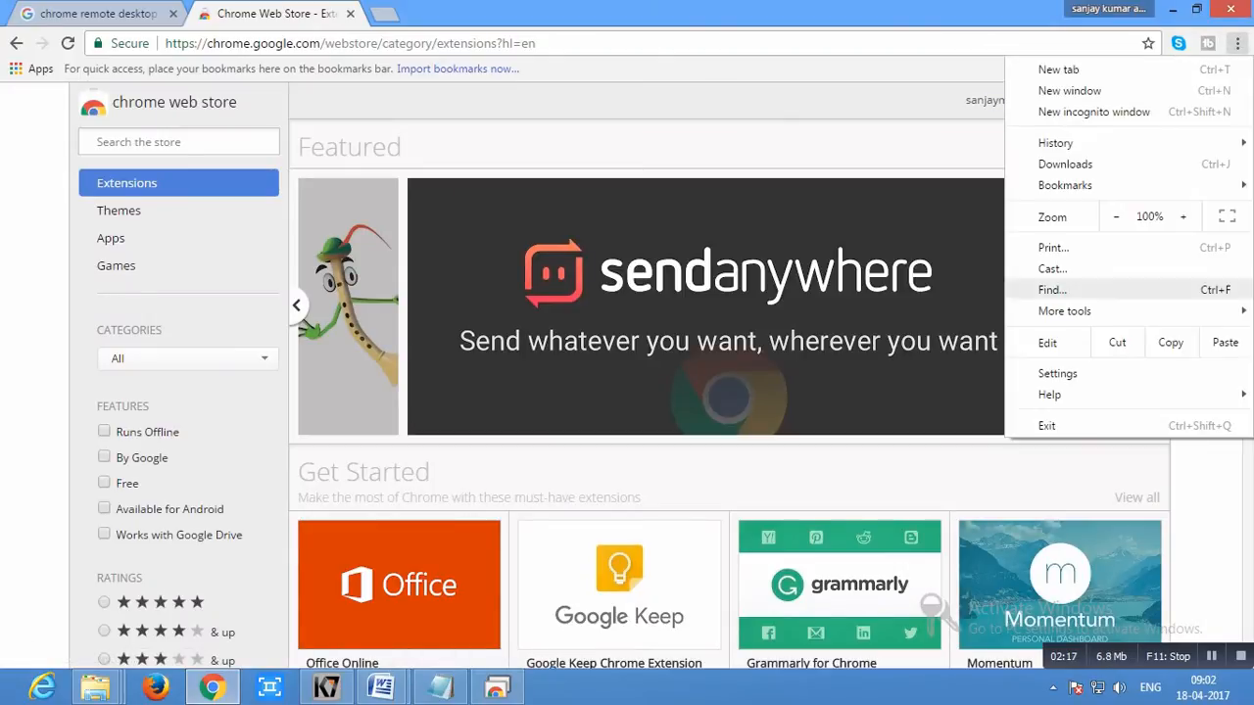
click(1058, 372)
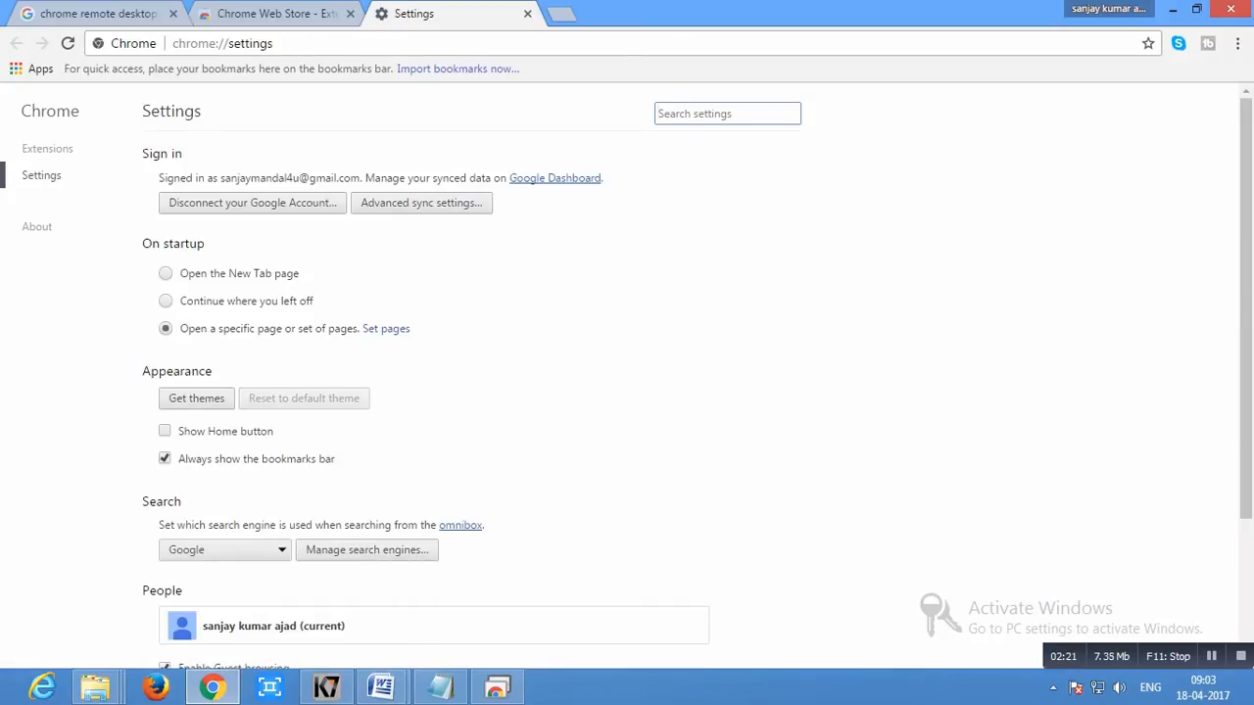
click(47, 149)
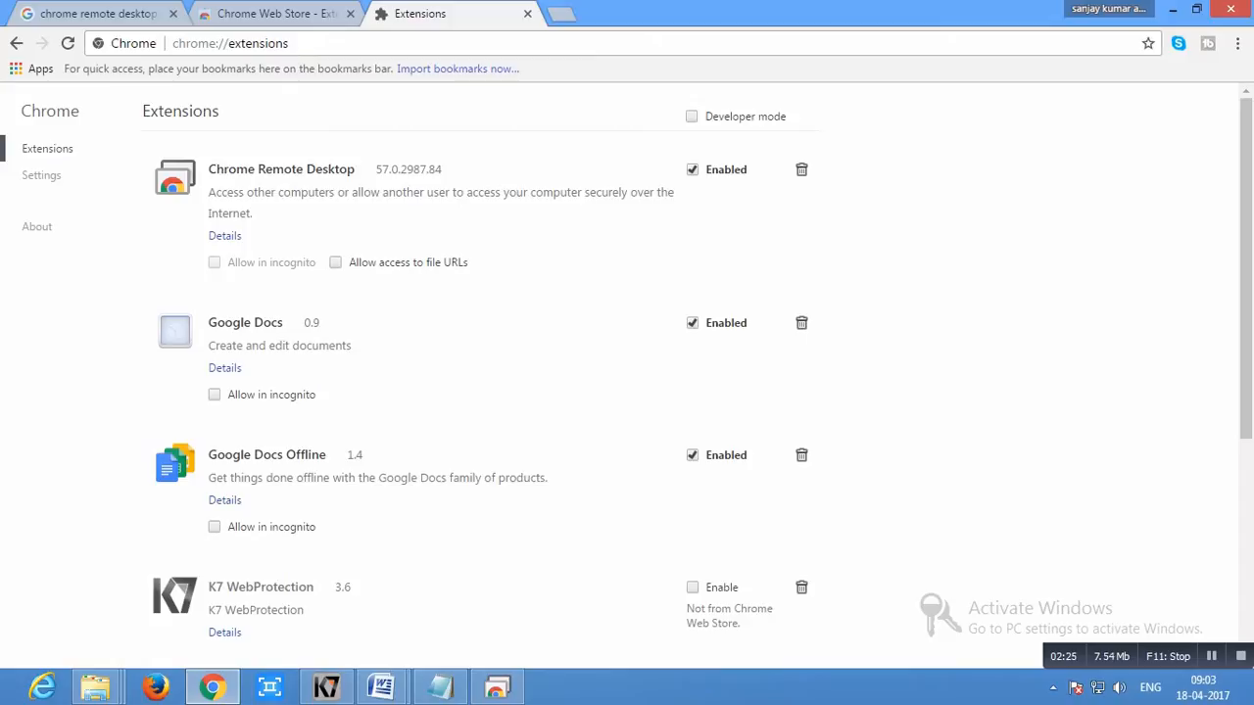
double_click(330, 169)
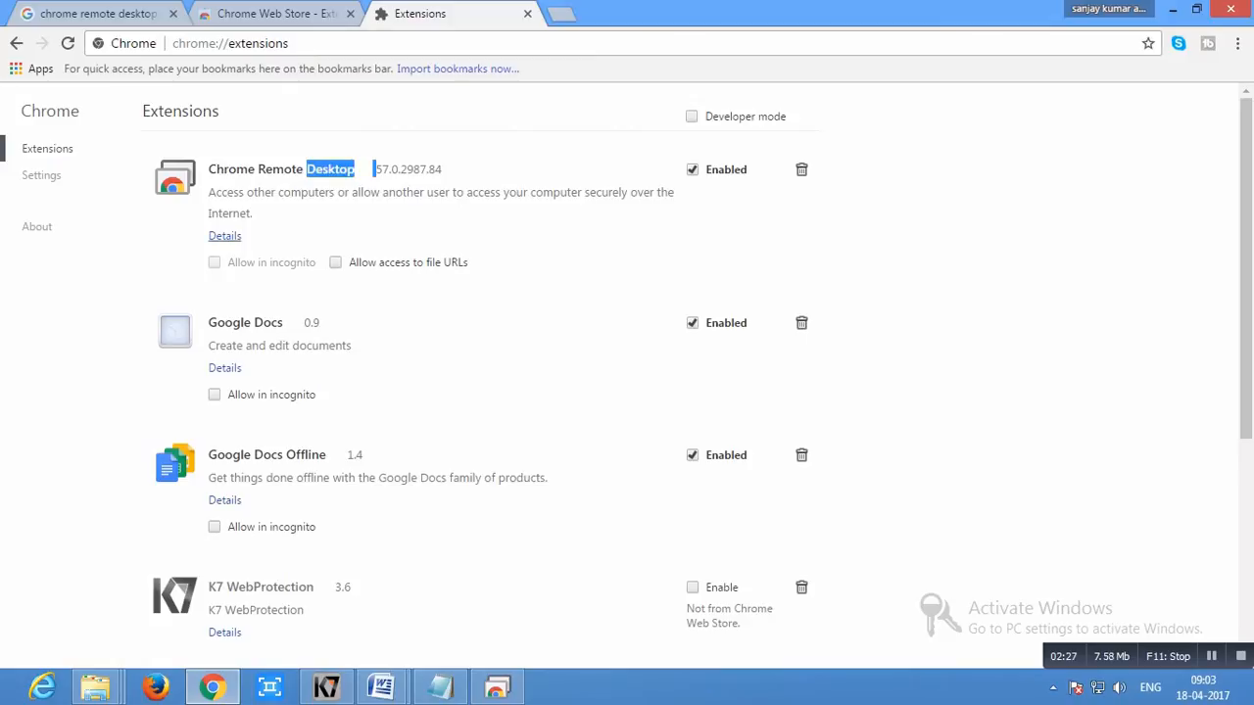
click(223, 235)
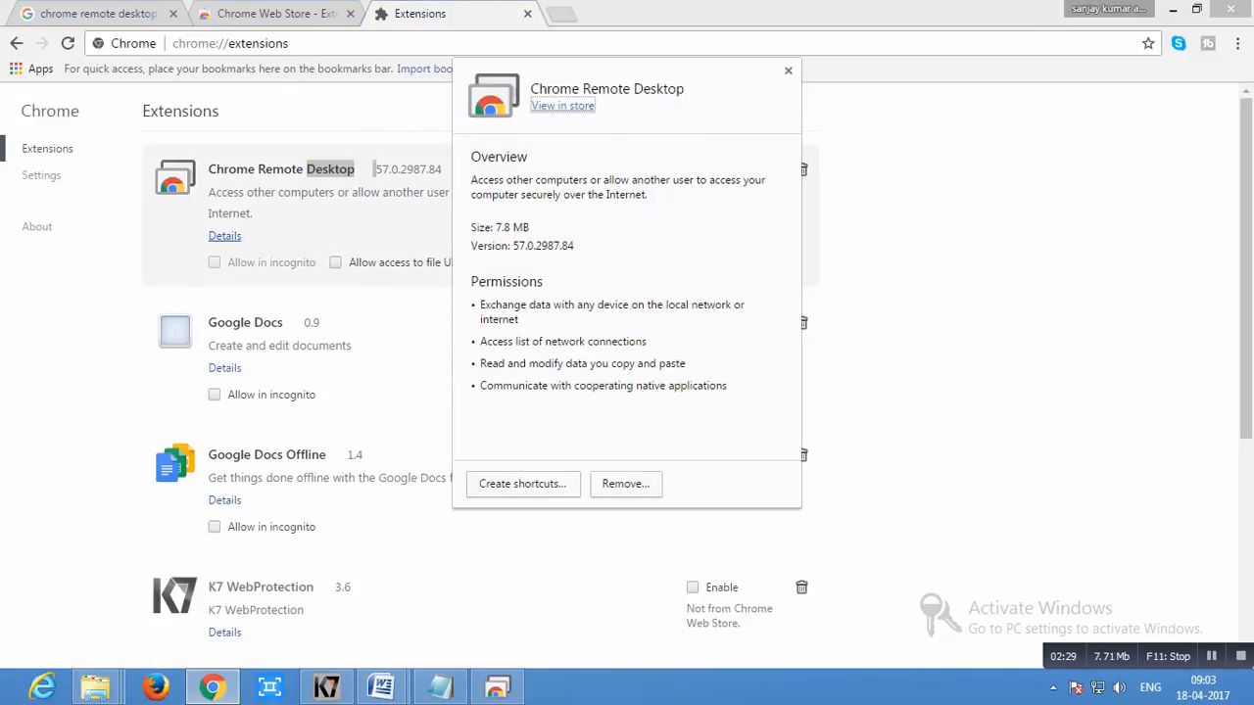
click(788, 71)
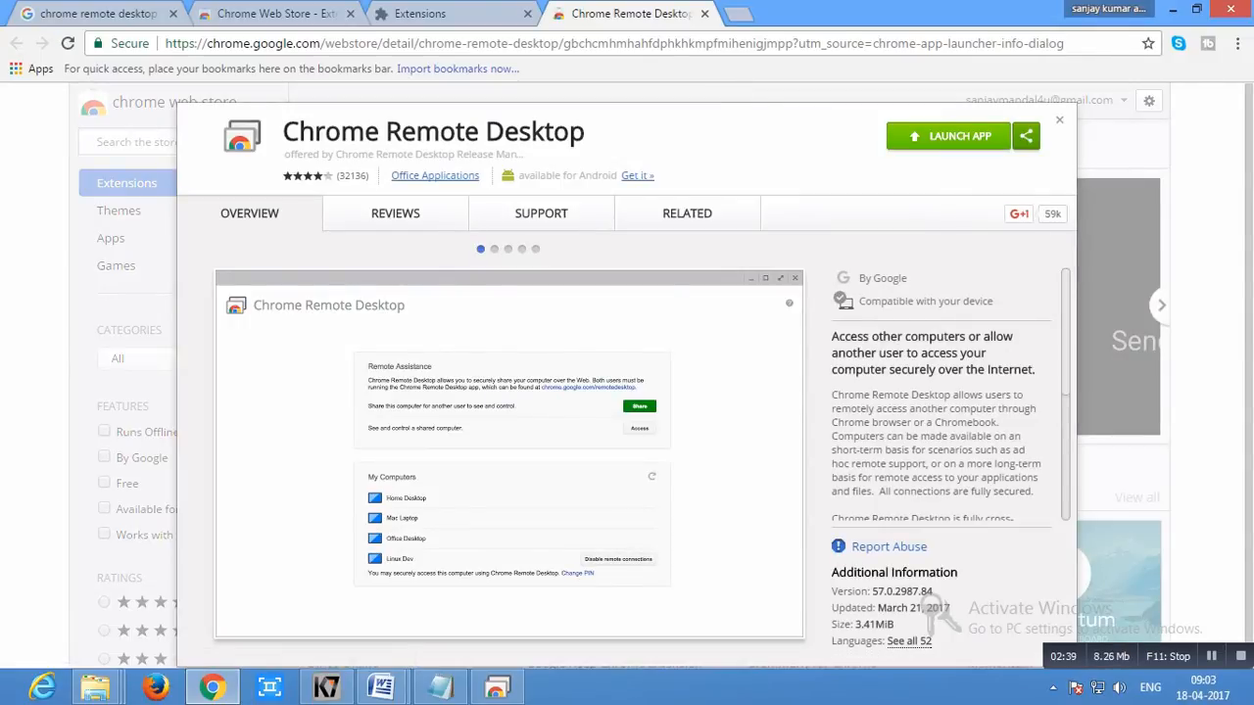
Launch the Chrome Remote Desktop app from its store listing.
click(948, 135)
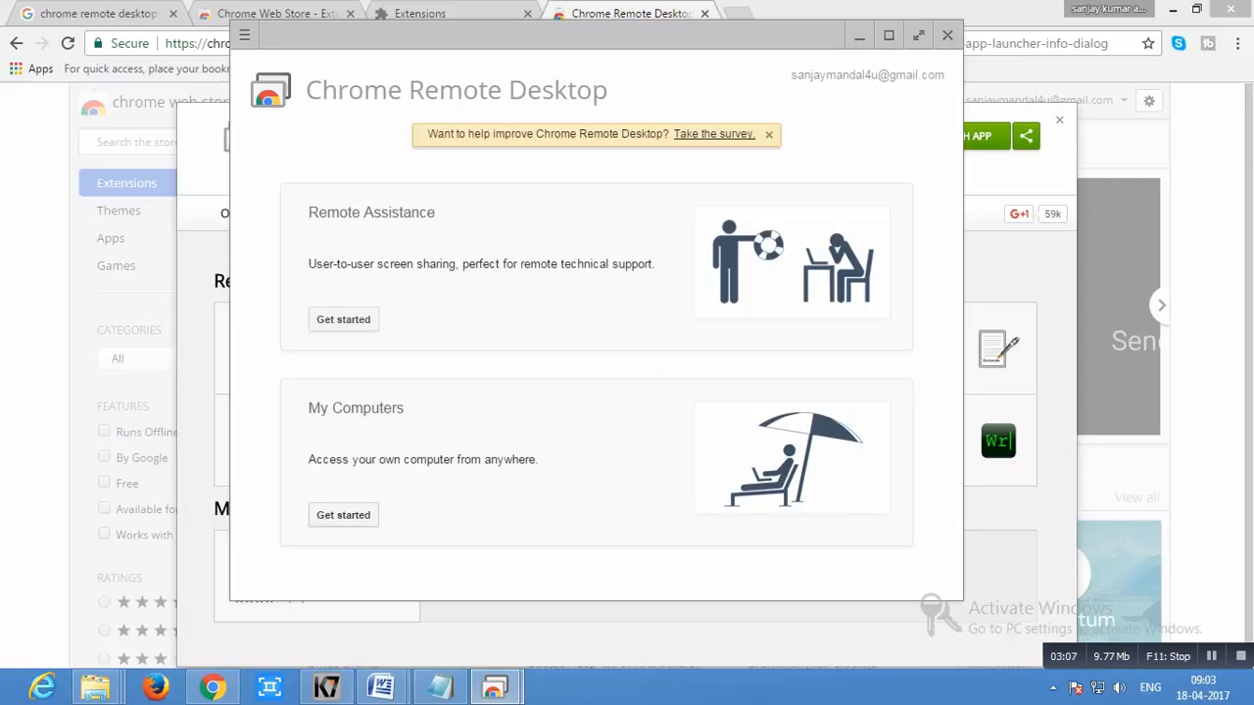
Get started with My Computers and enable remote connections on this computer.
click(343, 513)
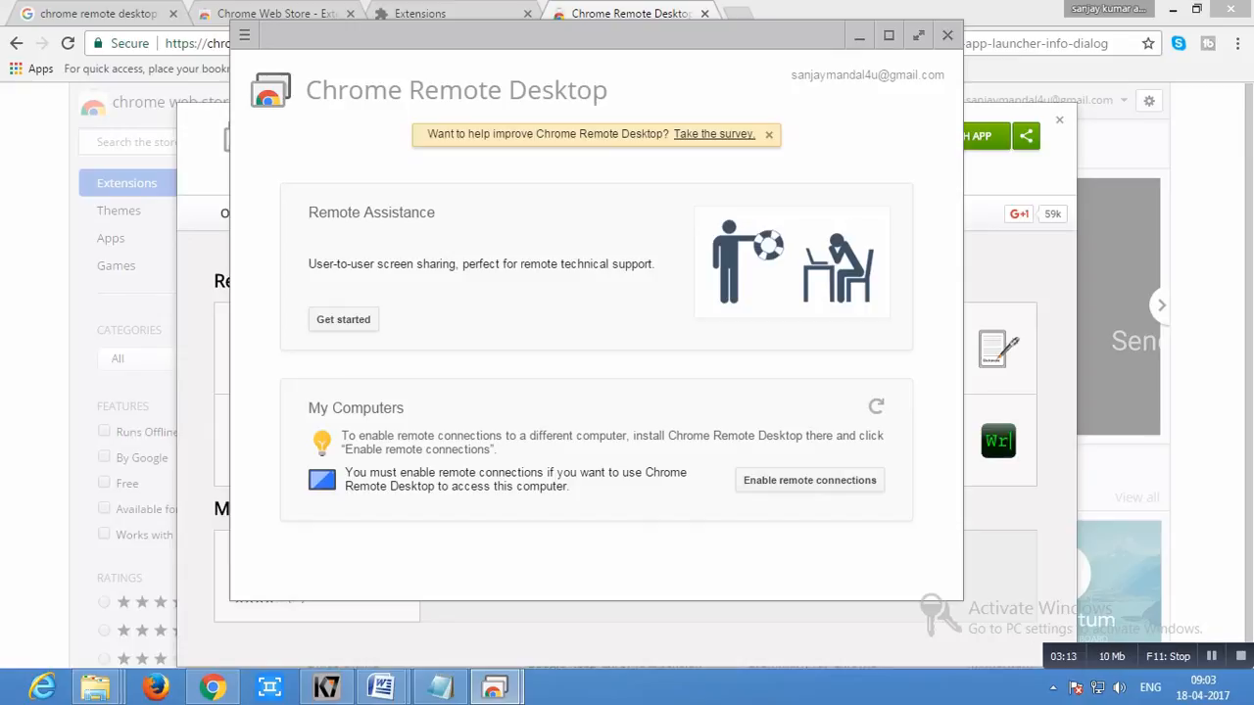
click(807, 480)
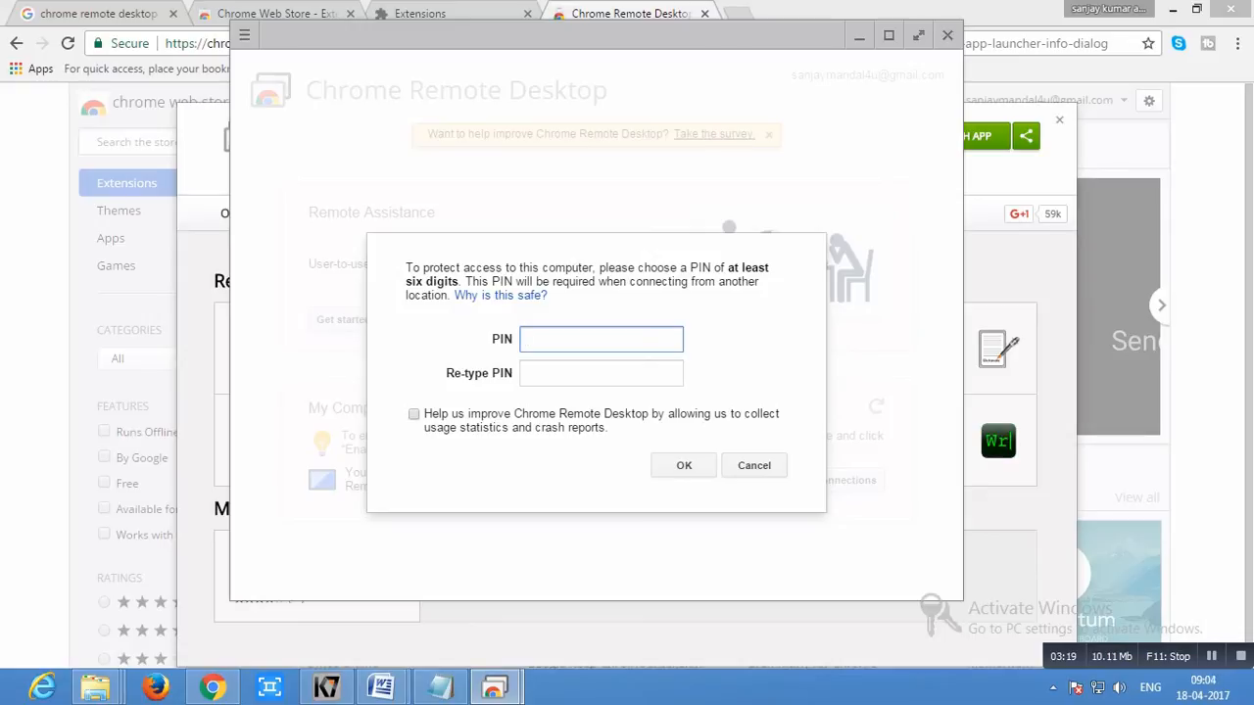
Enter a six-digit PIN twice in the PIN dialog and confirm it with OK.
click(599, 339)
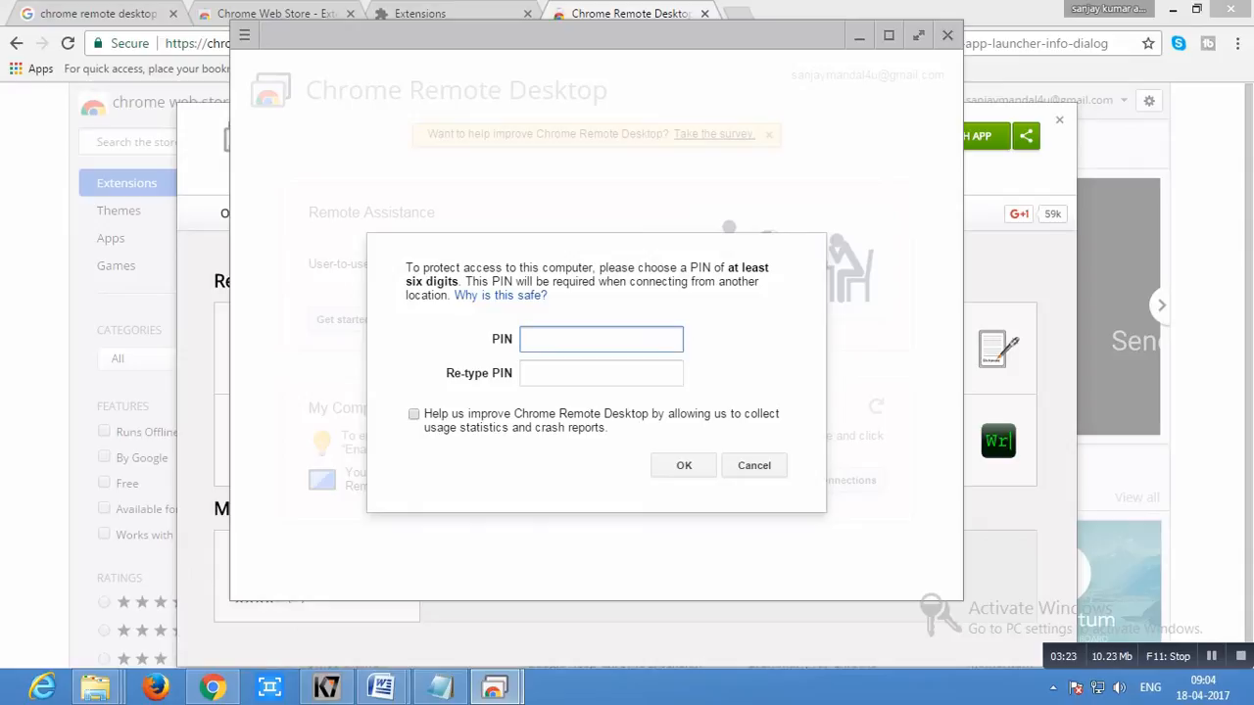
click(600, 339)
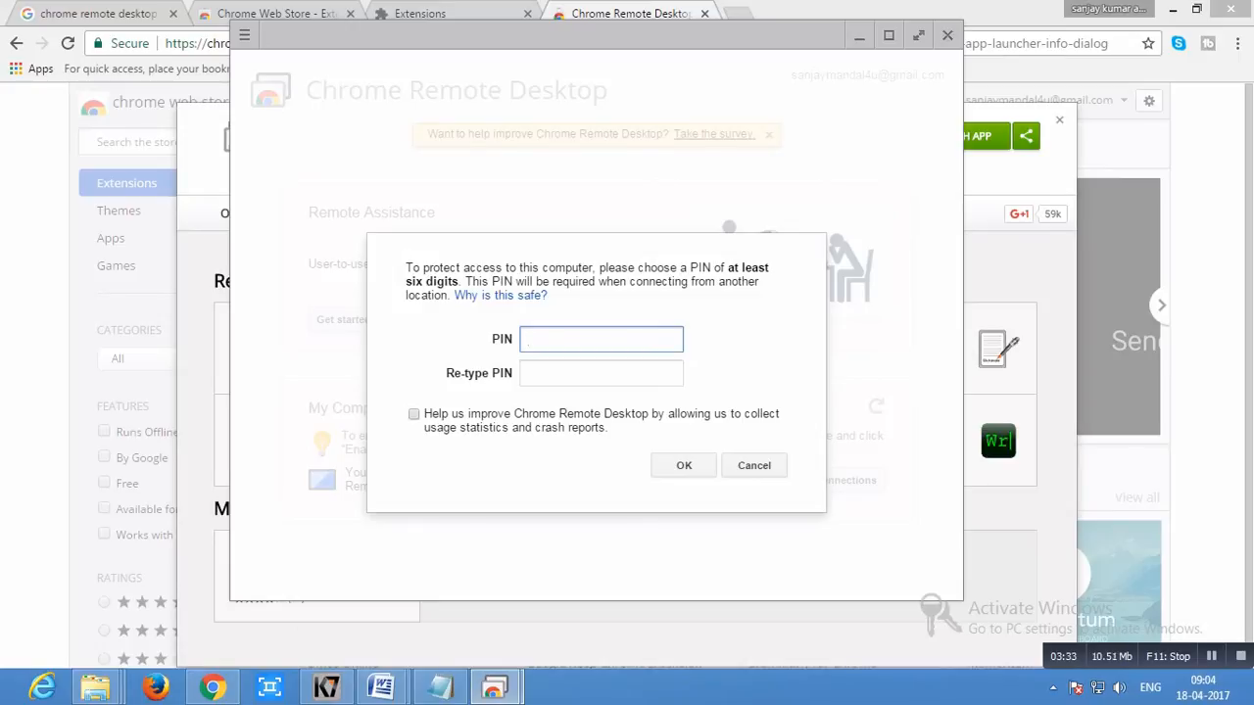
click(599, 339)
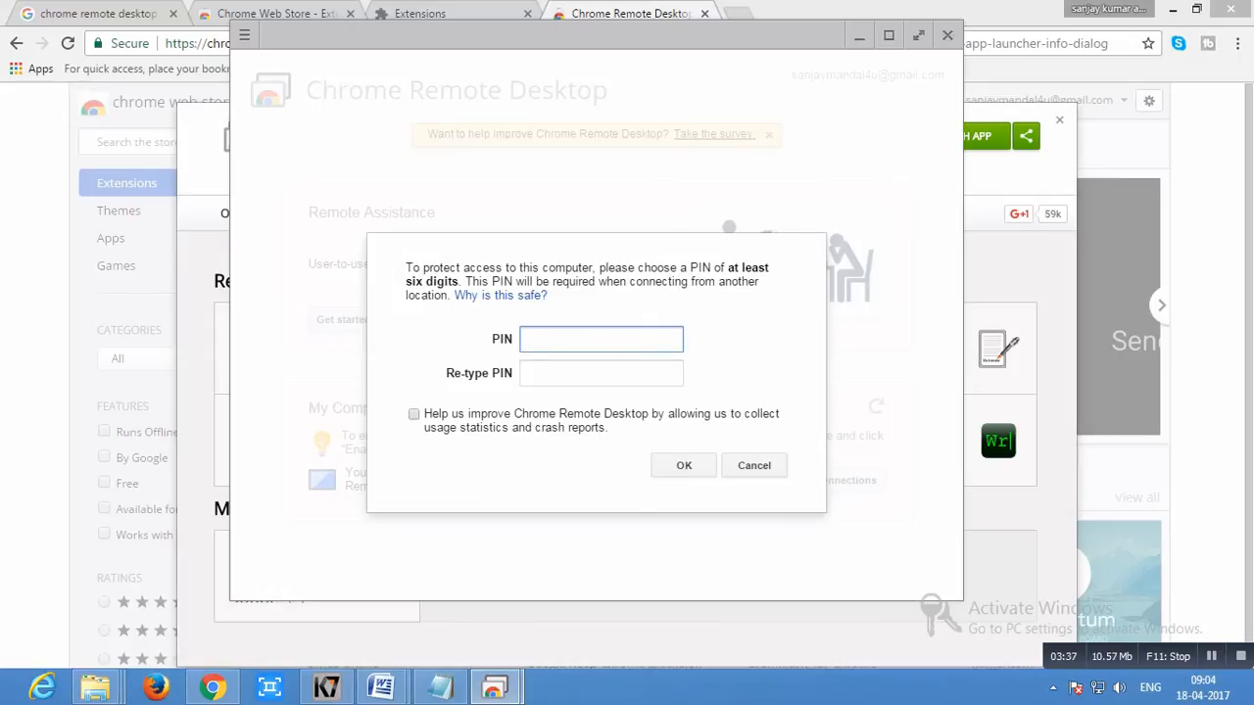
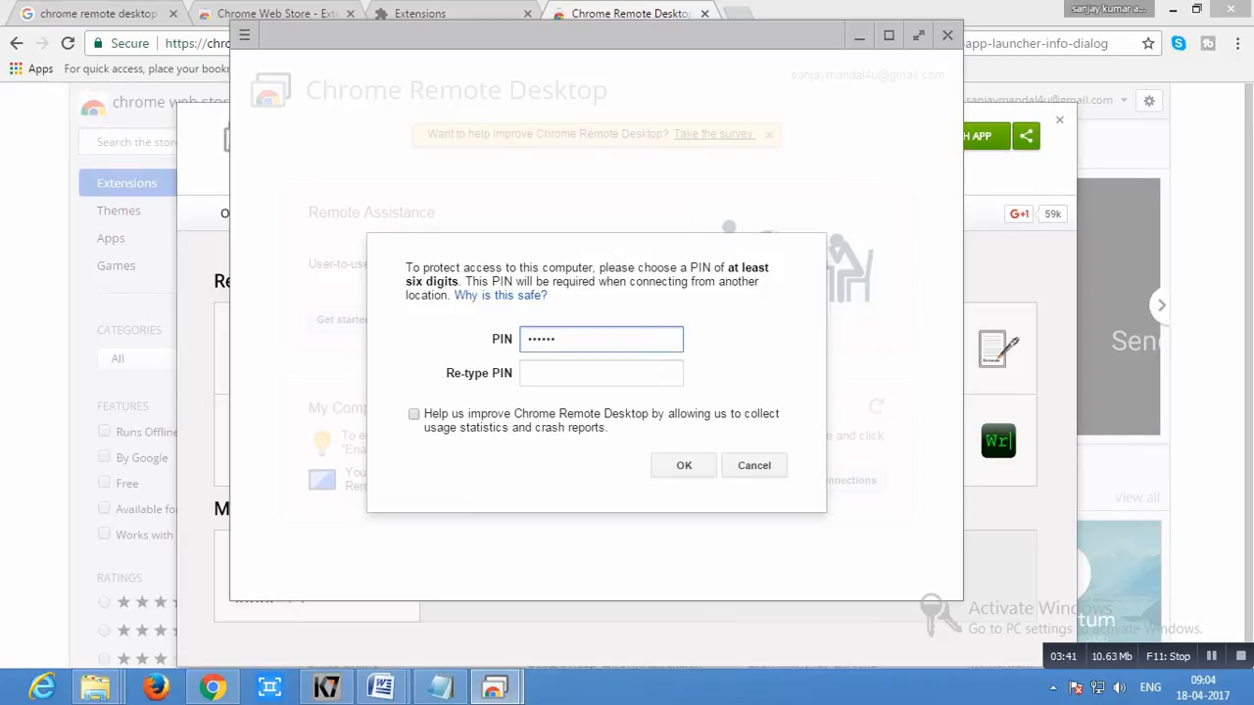
text(••)
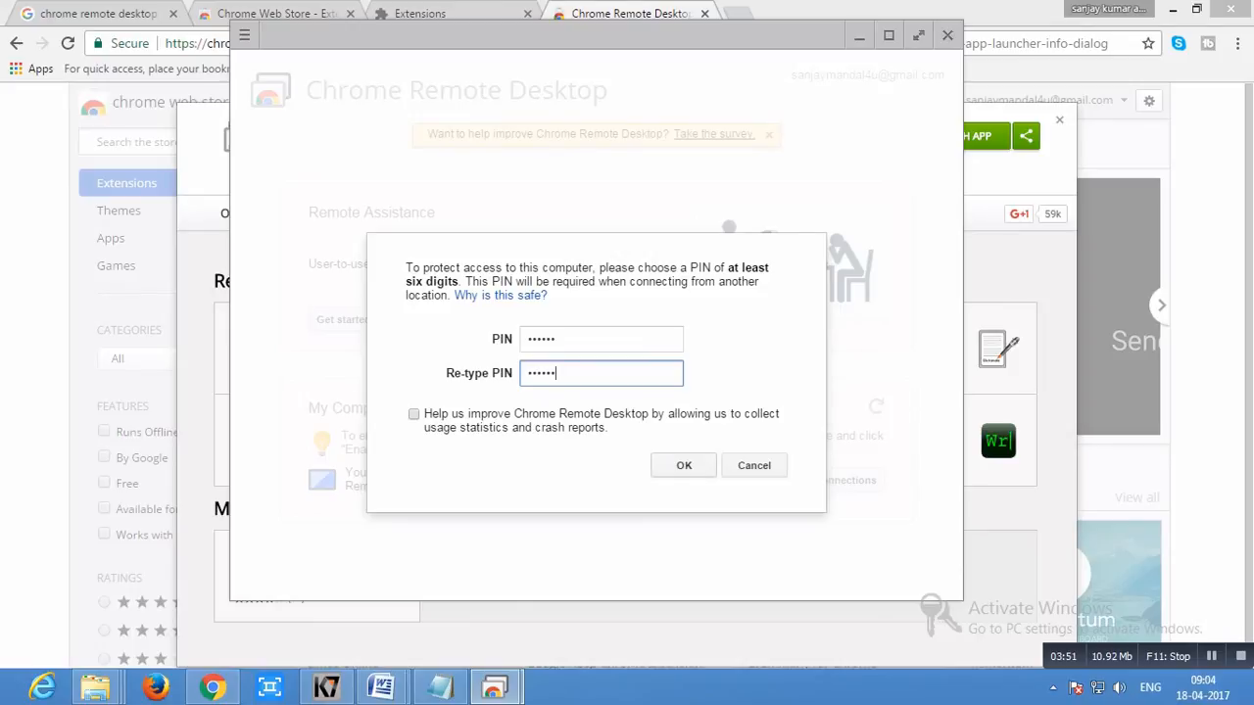
click(684, 467)
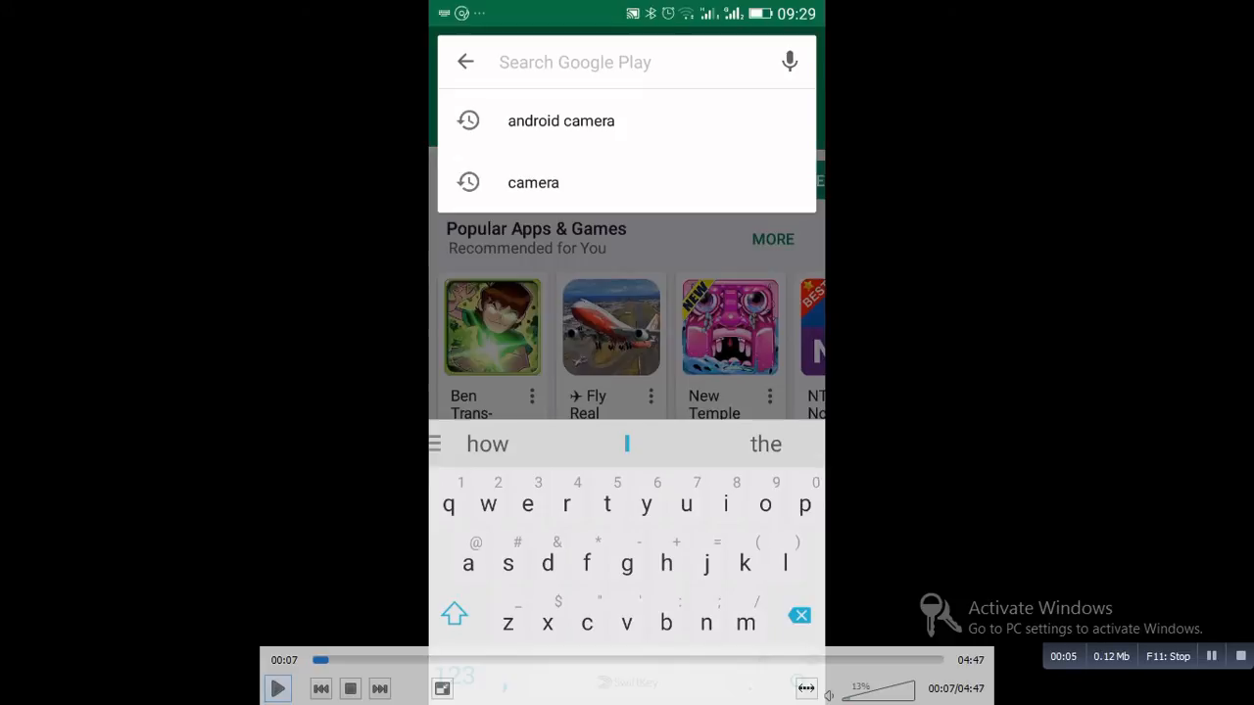
Search Google Play for 'Chrome Remote Desktop' and reach the Google Inc. app page.
click(278, 690)
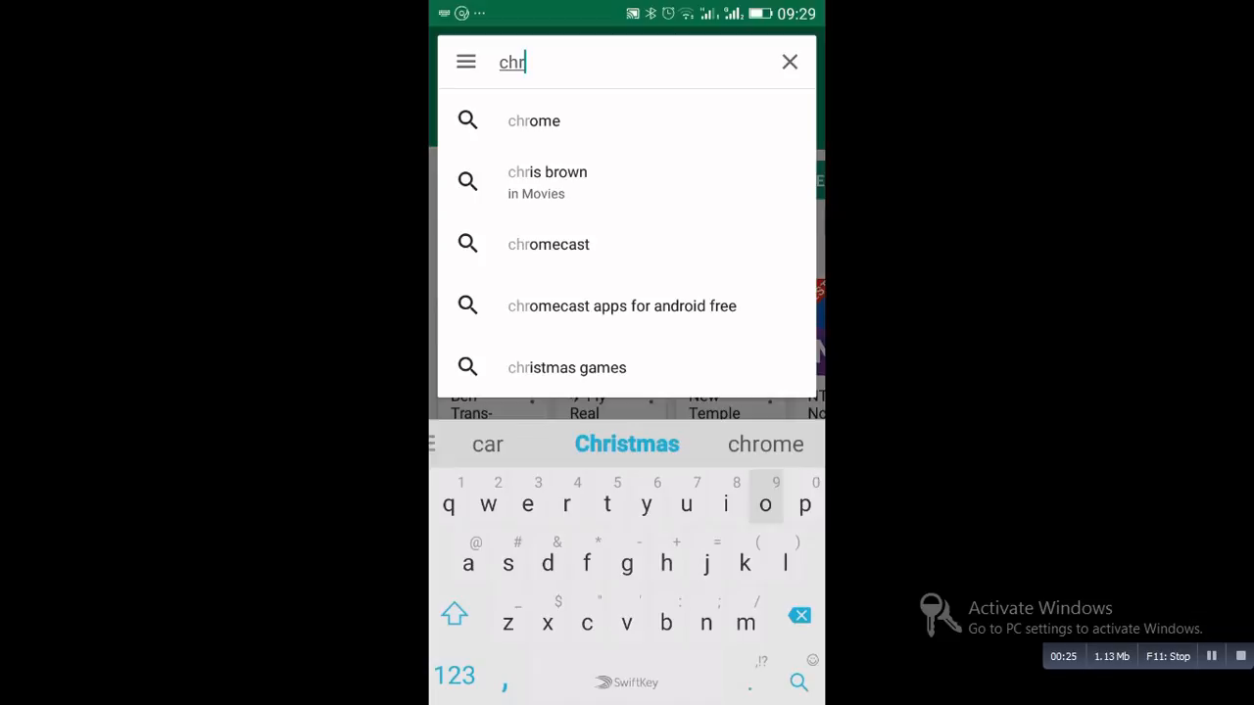
text(m)
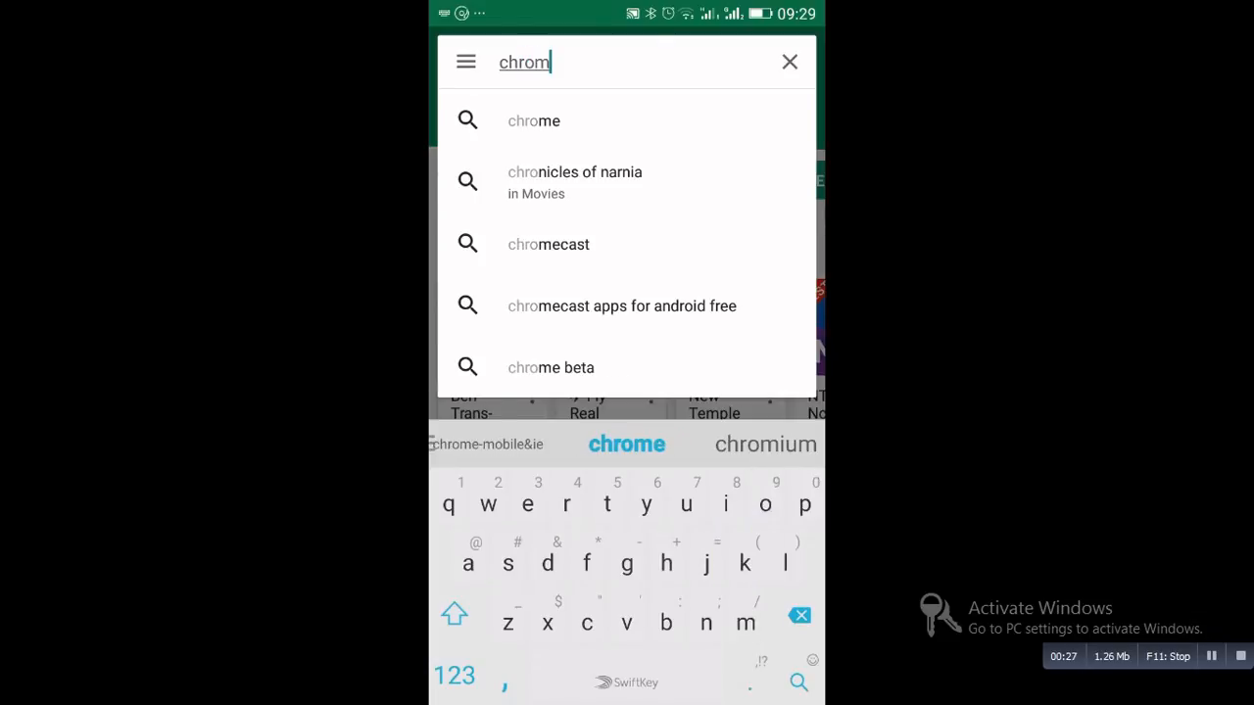
text(e r)
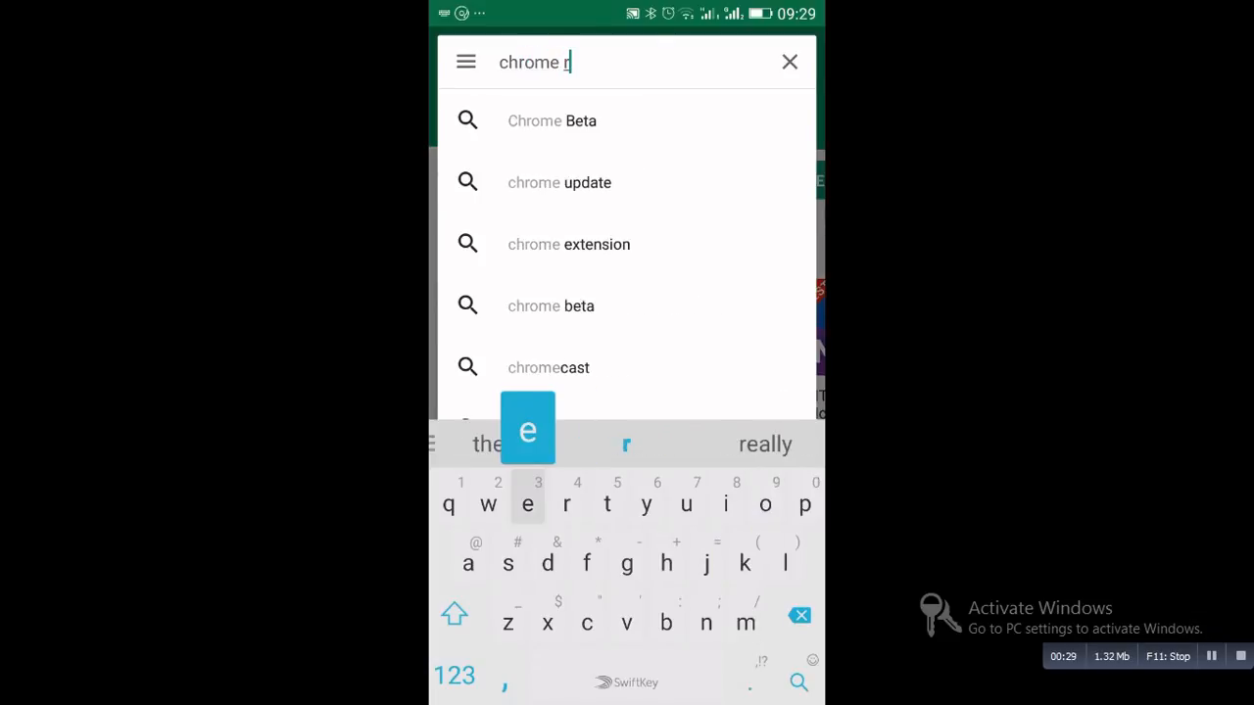
text(emote Desktop)
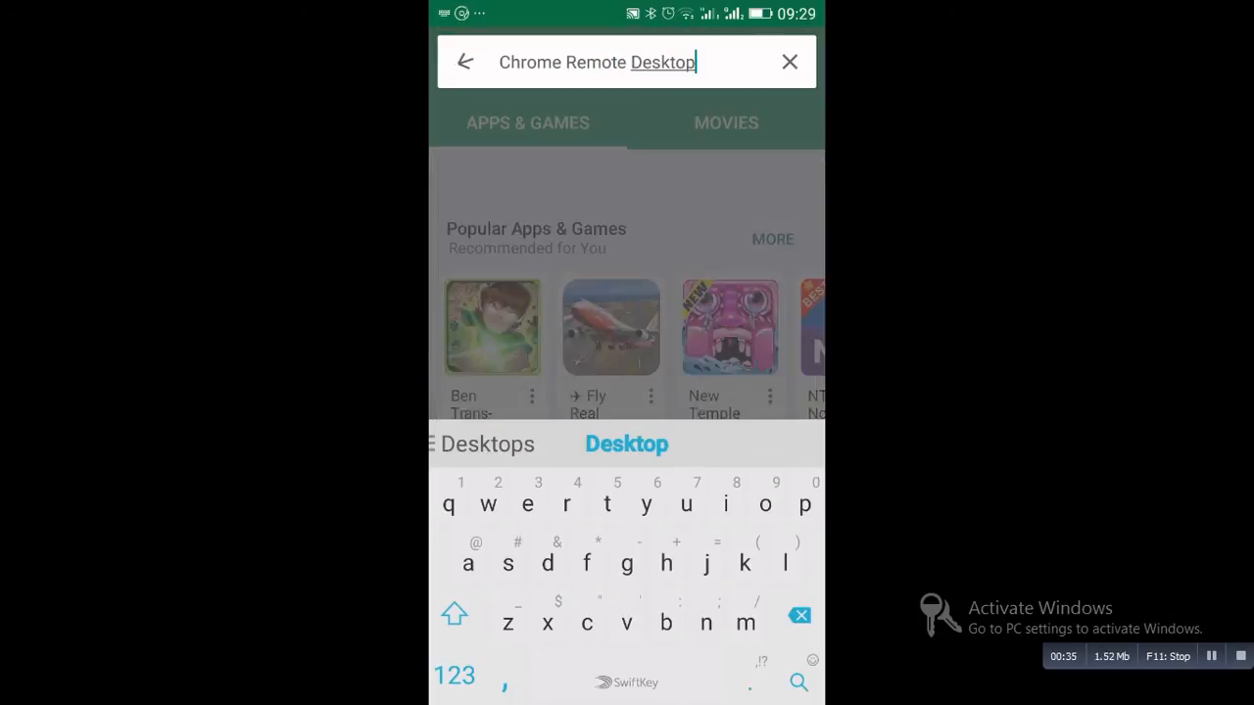
click(627, 443)
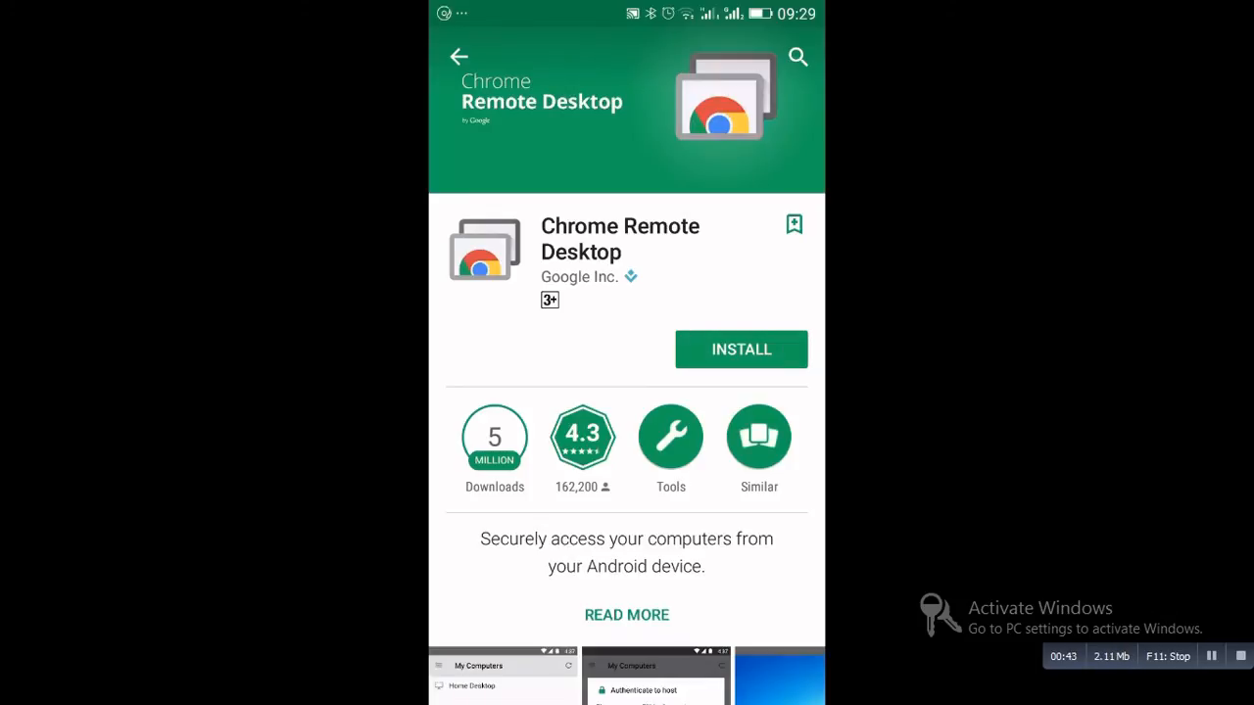
Install the Chrome Remote Desktop app on the phone from Google Play.
click(740, 348)
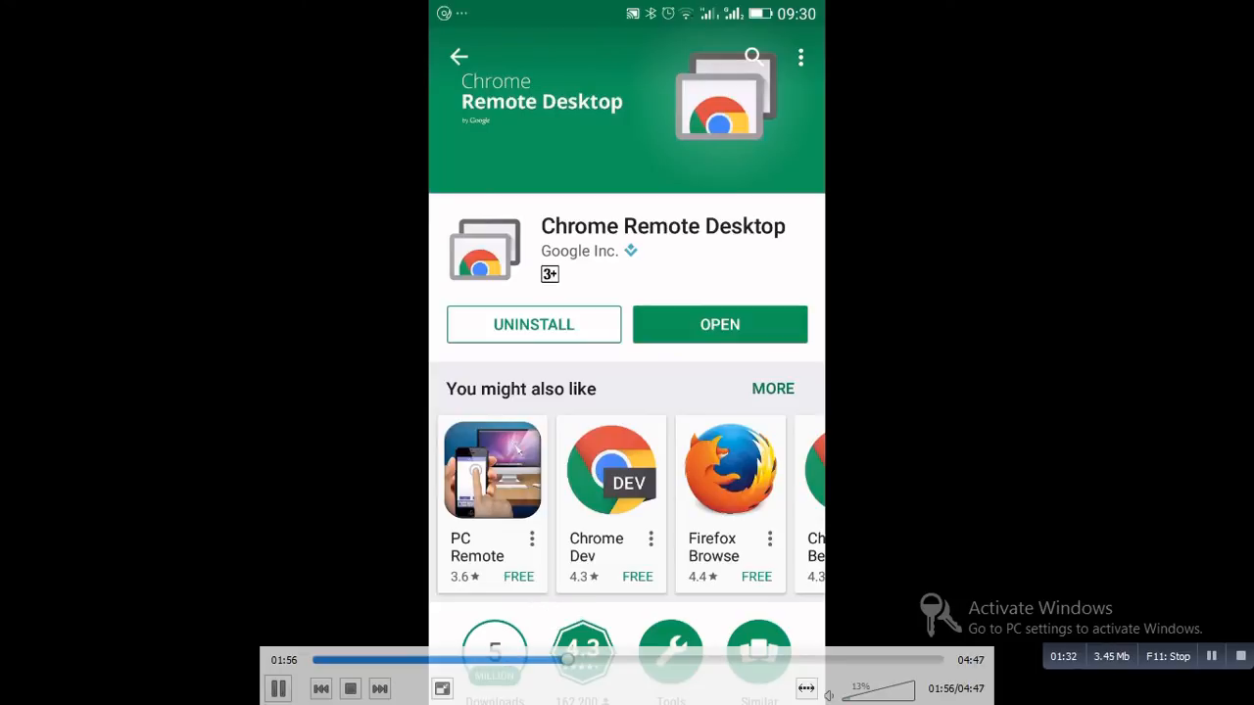
mouse_move(584, 656)
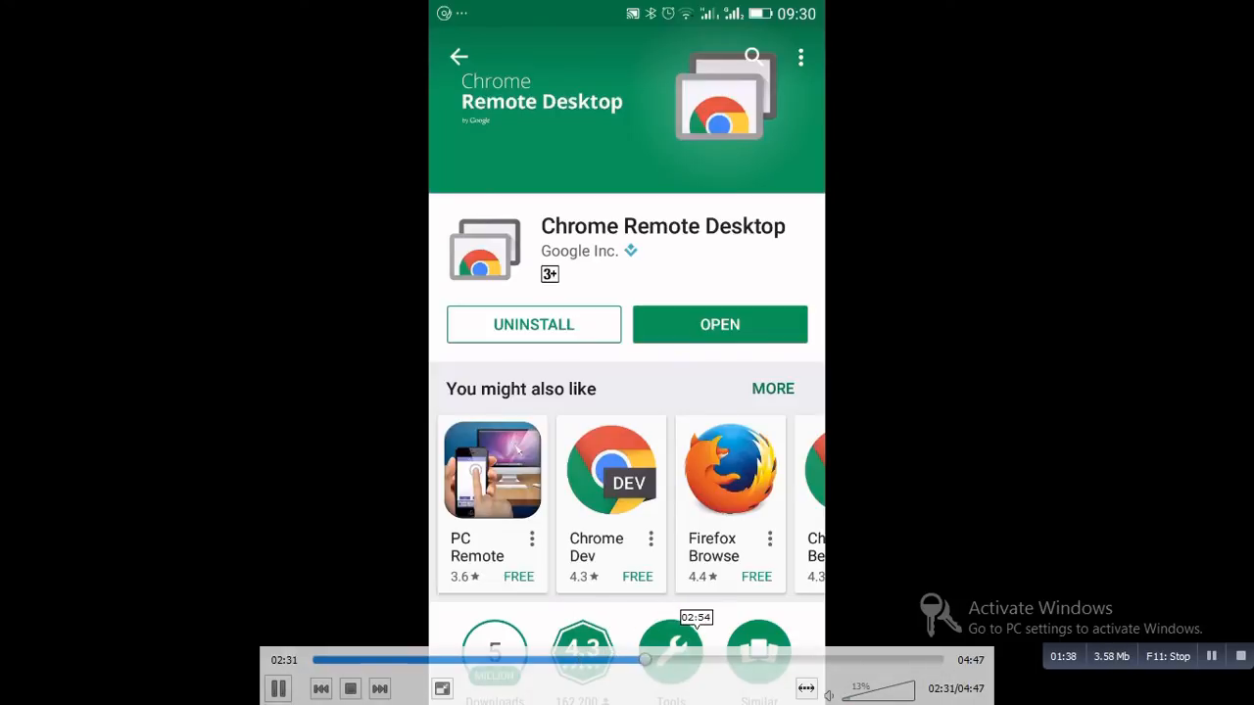
Launch Chrome Remote Desktop from the Play Store and view My Computers.
click(719, 326)
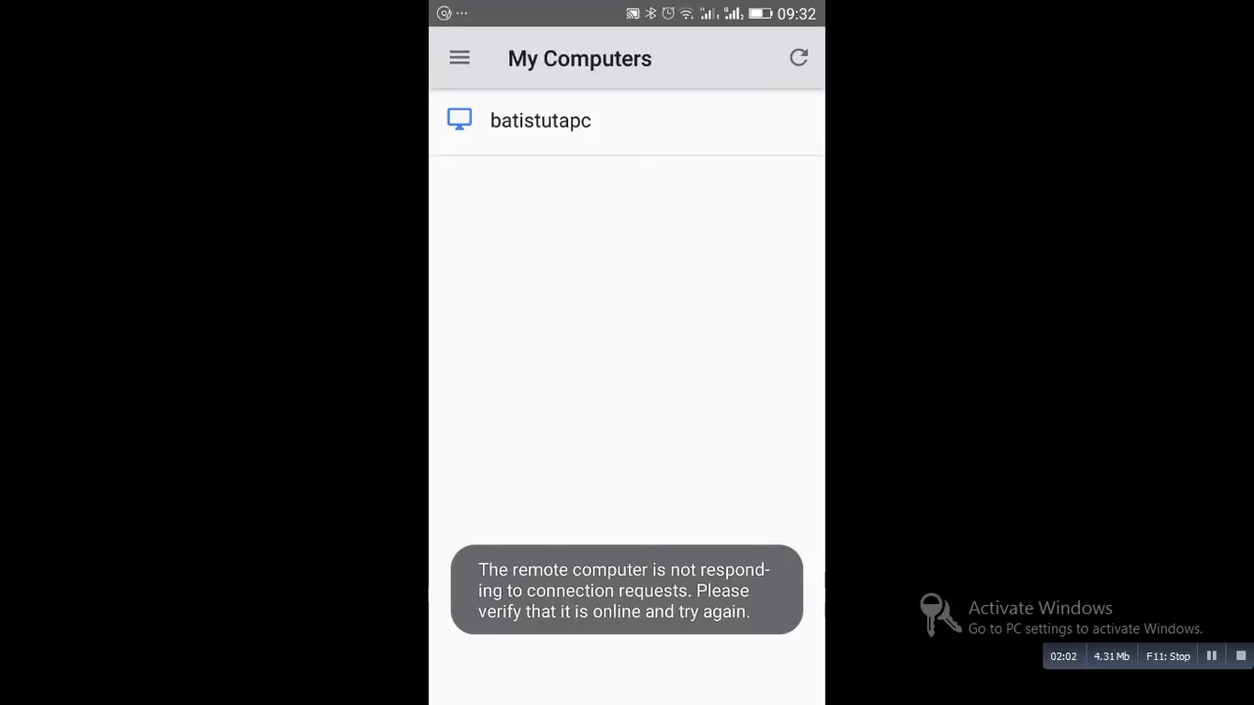
Select batistutapc, enter its six-digit PIN and connect to the remote desktop.
click(541, 121)
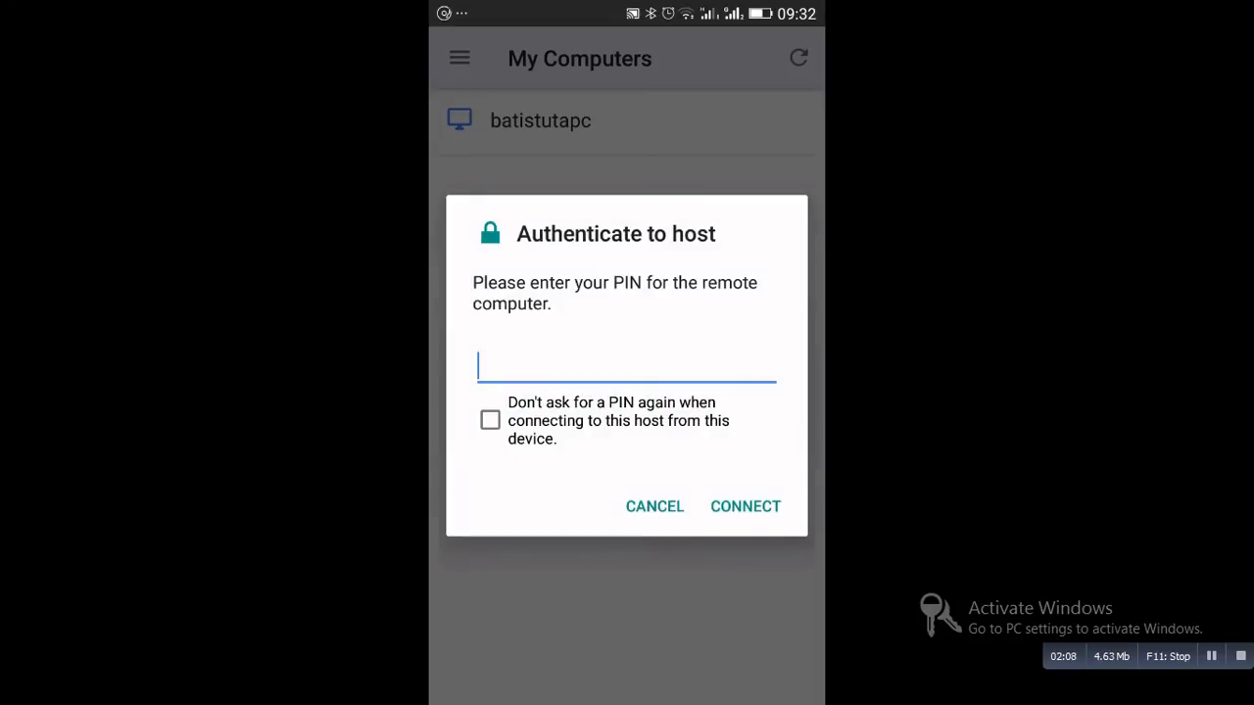
click(627, 367)
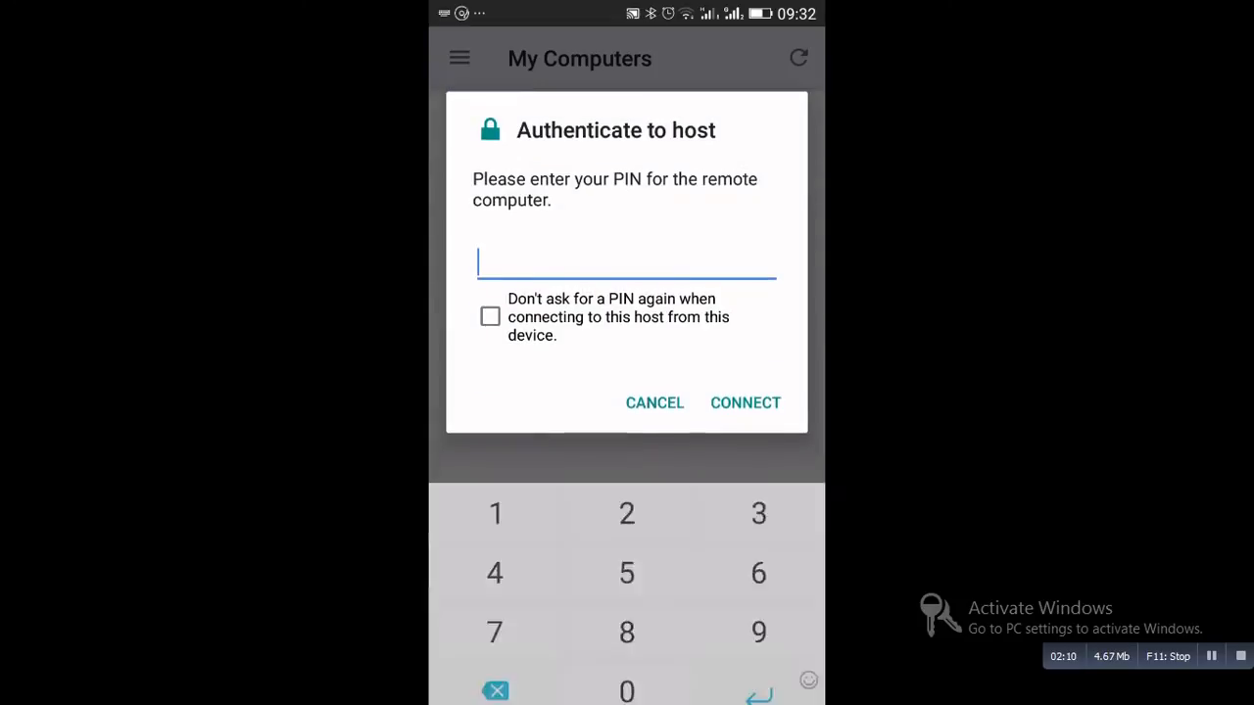
click(493, 514)
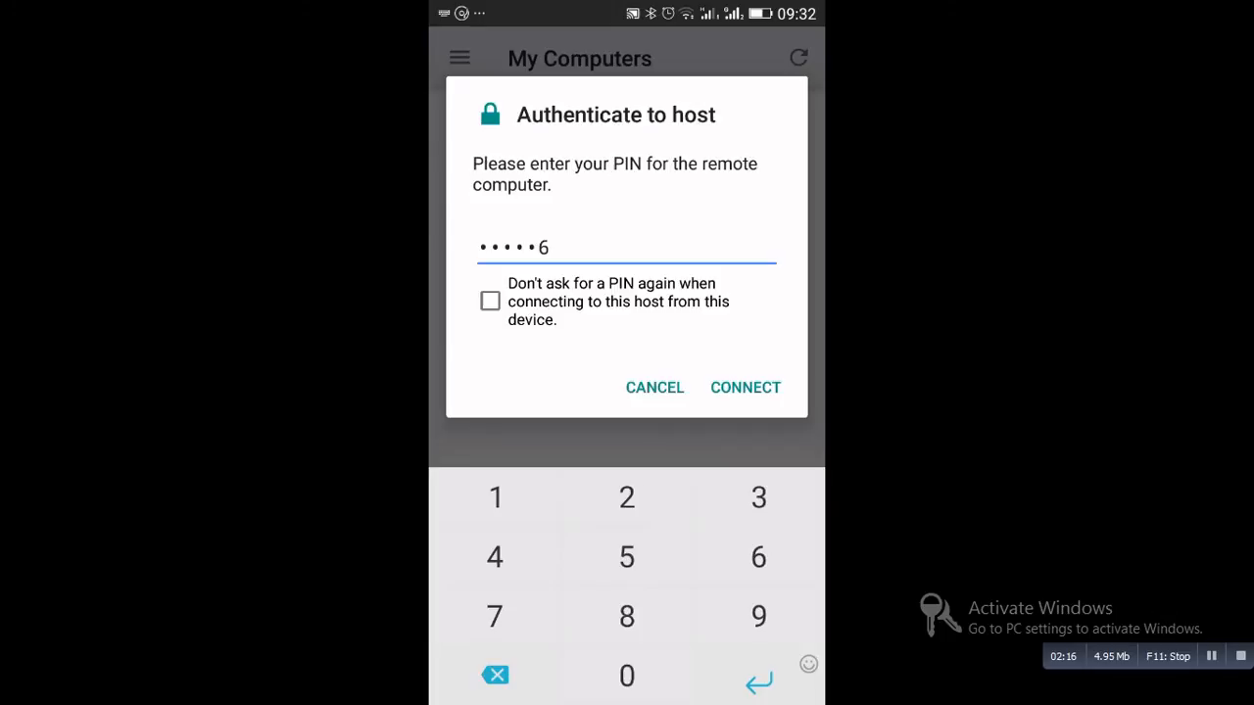
click(745, 388)
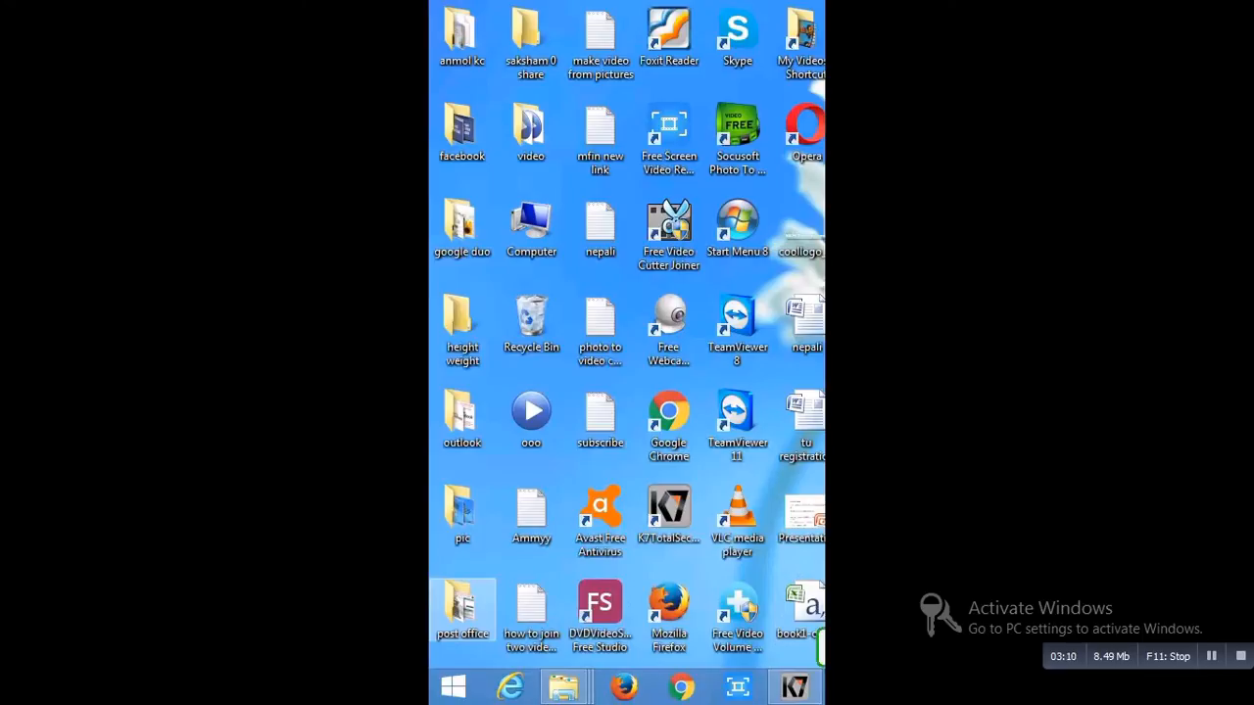
Open the remote laptop's Windows Start menu from the phone.
click(451, 686)
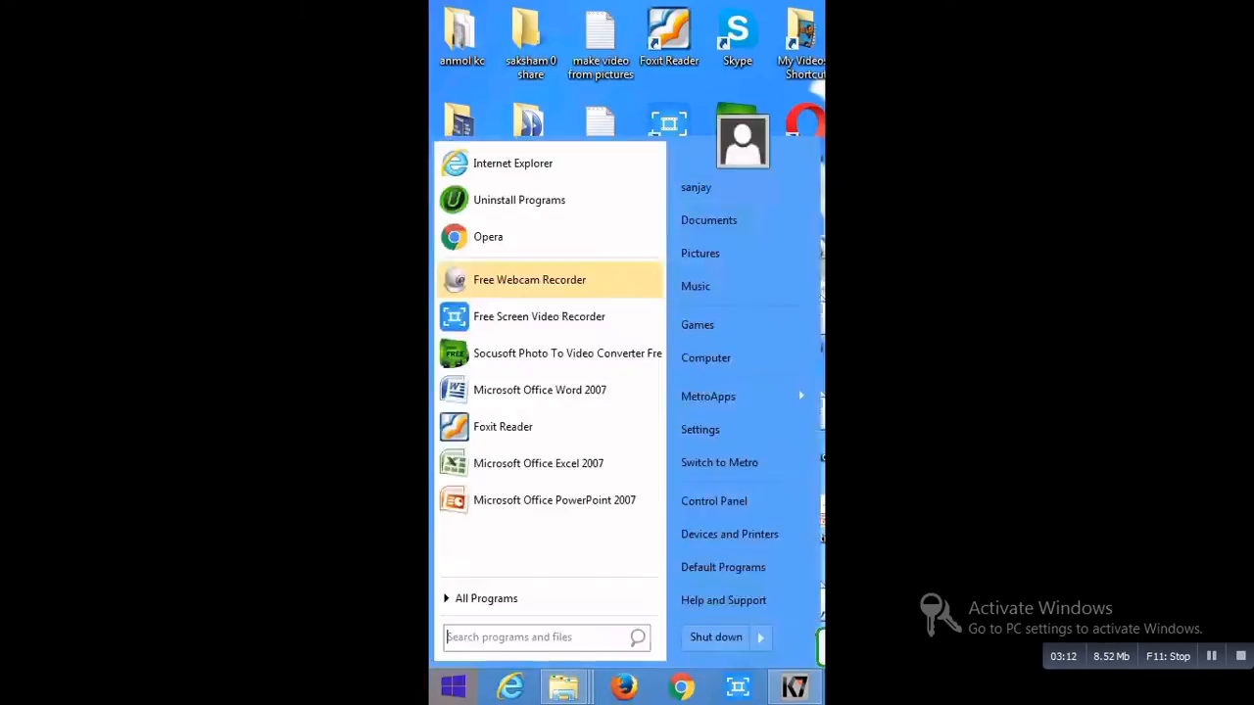